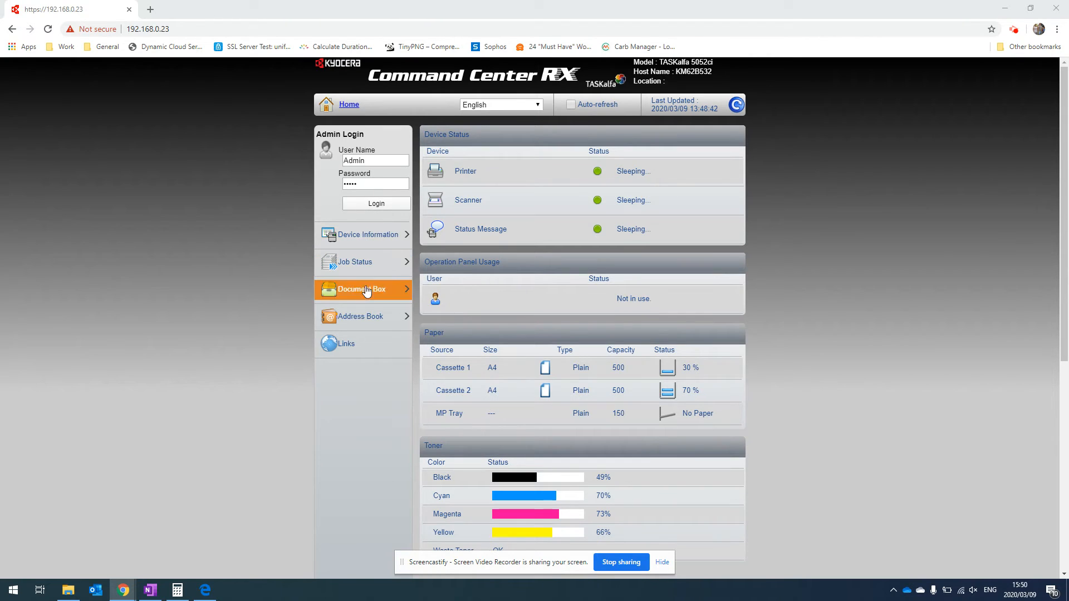
Expand Address Book in the left menu and open Machine Address Book.
click(361, 317)
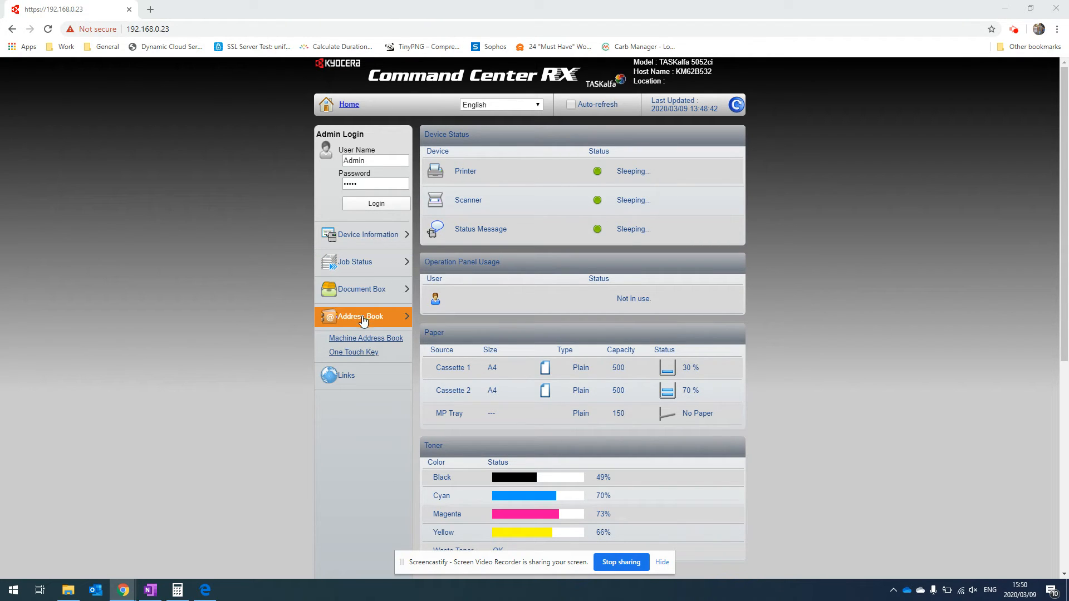
click(149, 28)
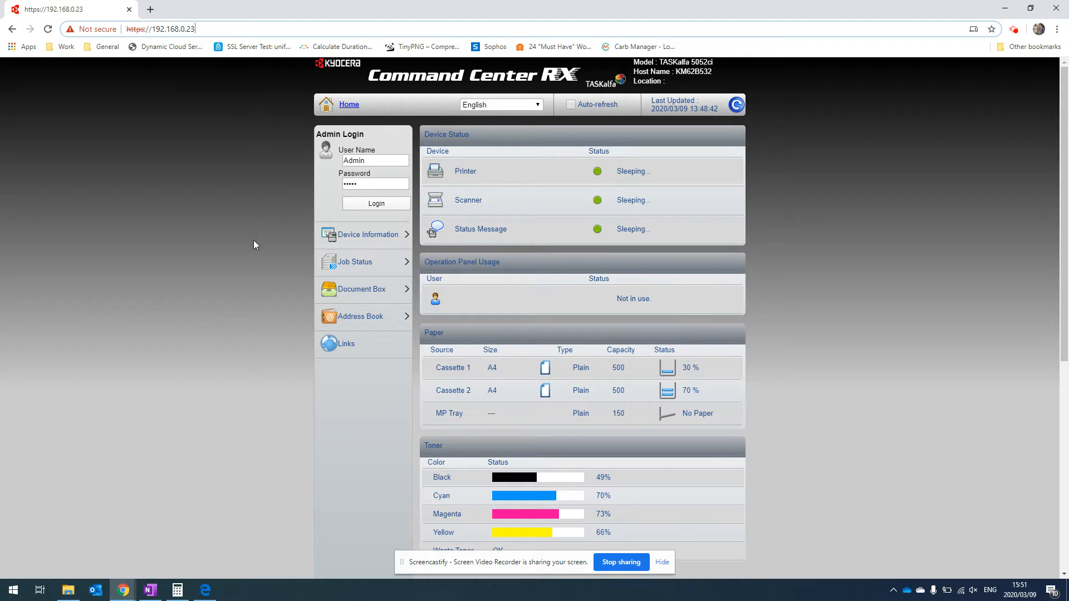
click(361, 316)
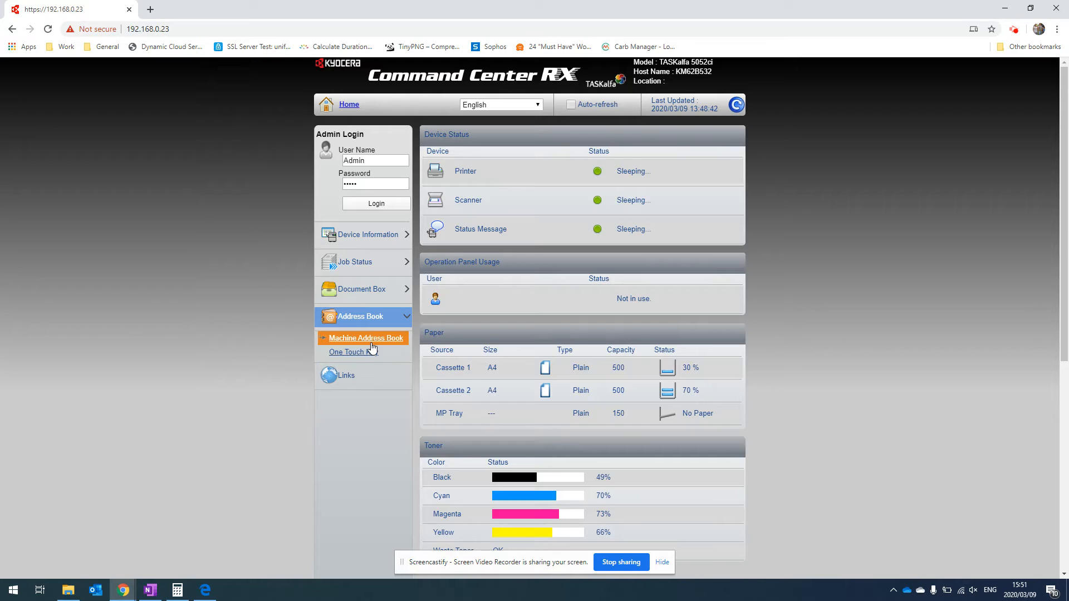
click(350, 343)
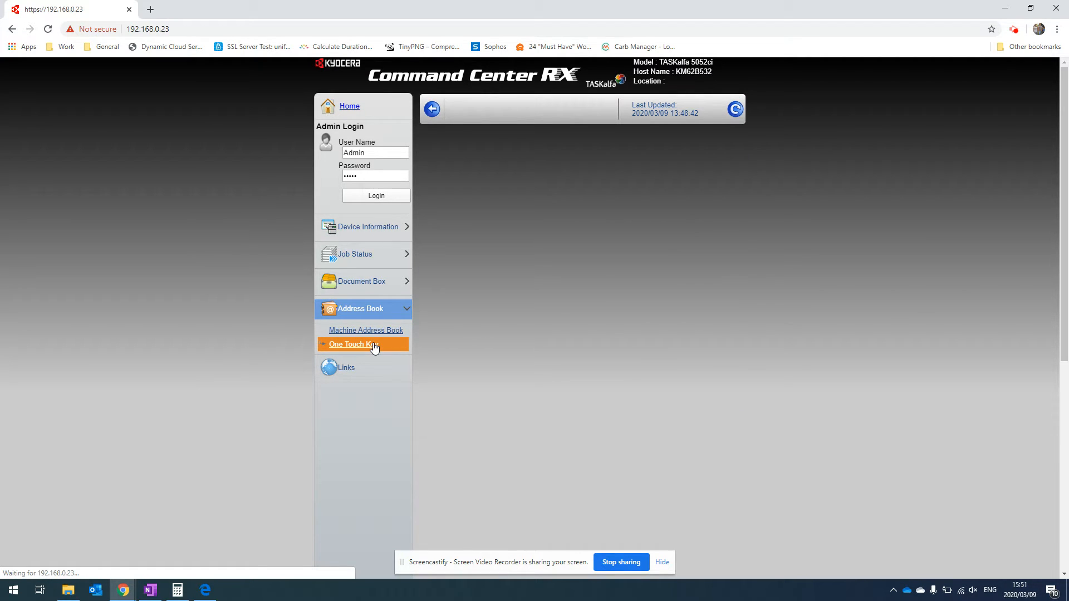
Add a new contact as entry 0008 and name it TEST.
click(365, 330)
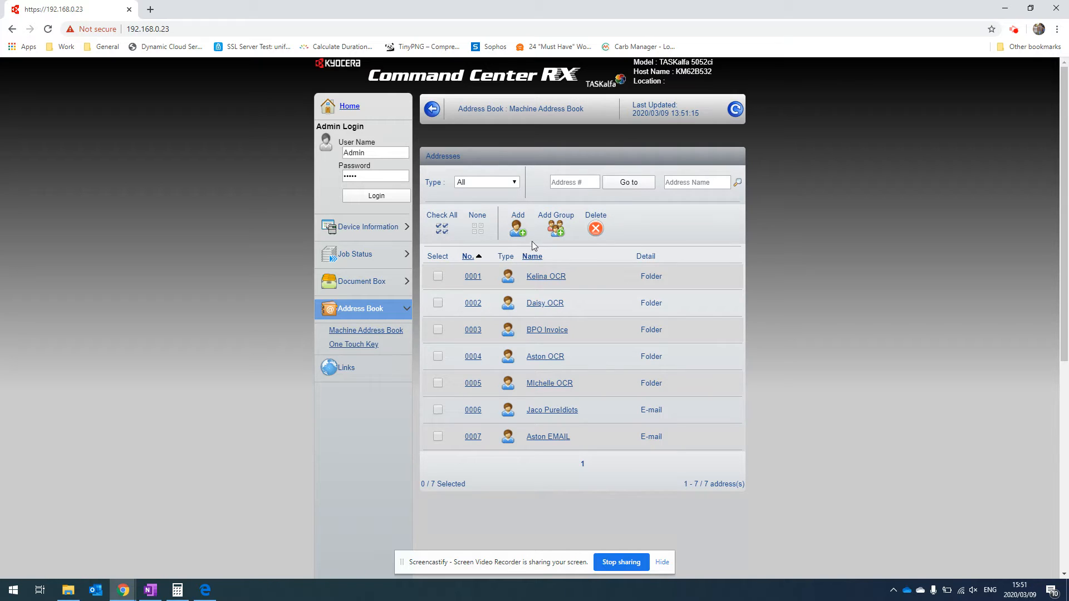
click(517, 224)
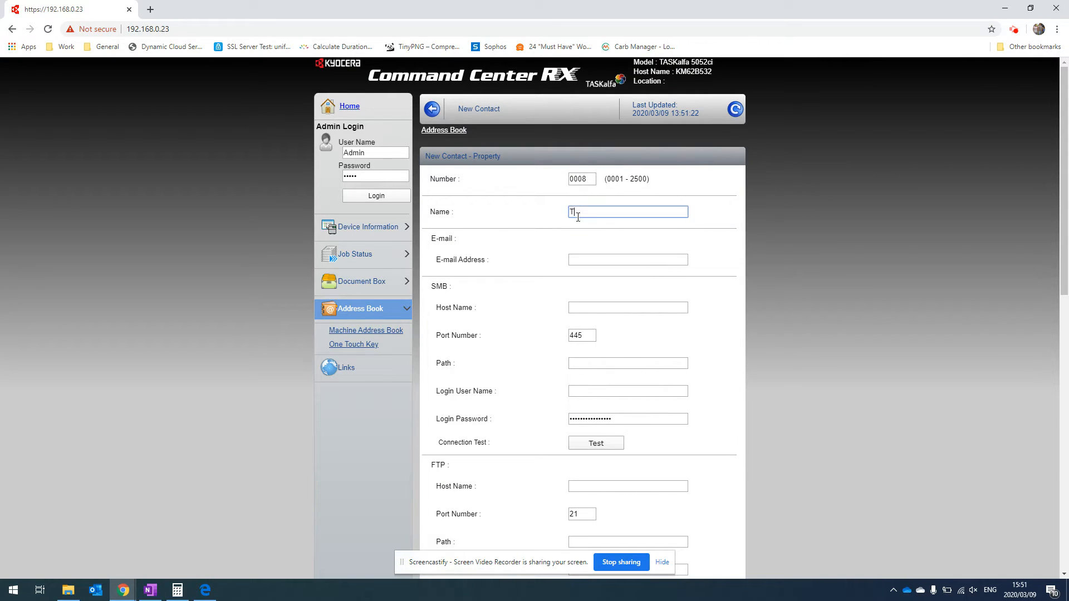
text(EST)
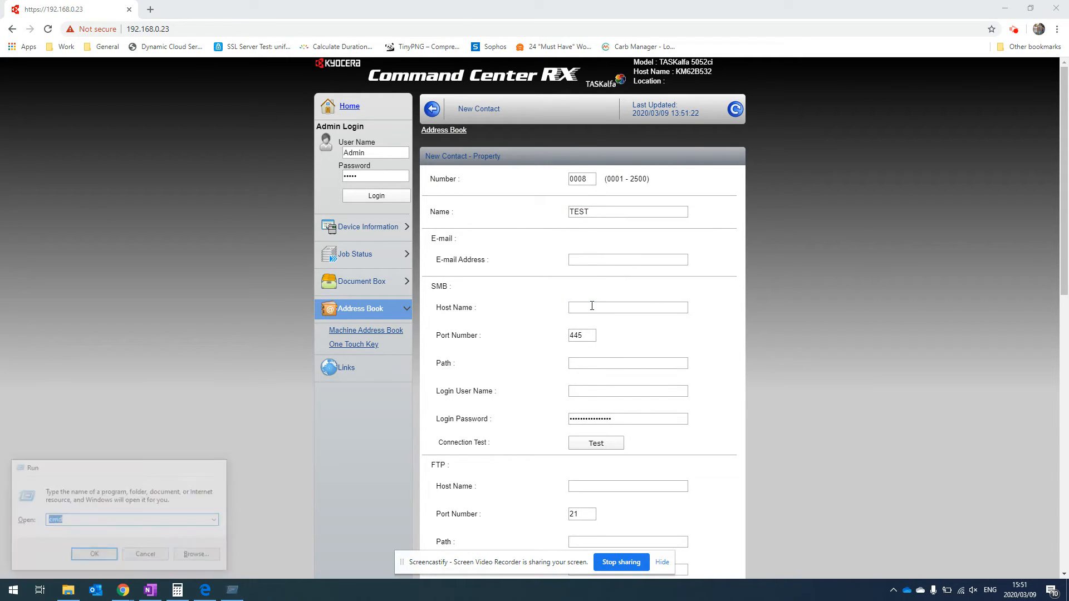
Launch Command Prompt and run hostname to find the computer's name.
click(94, 554)
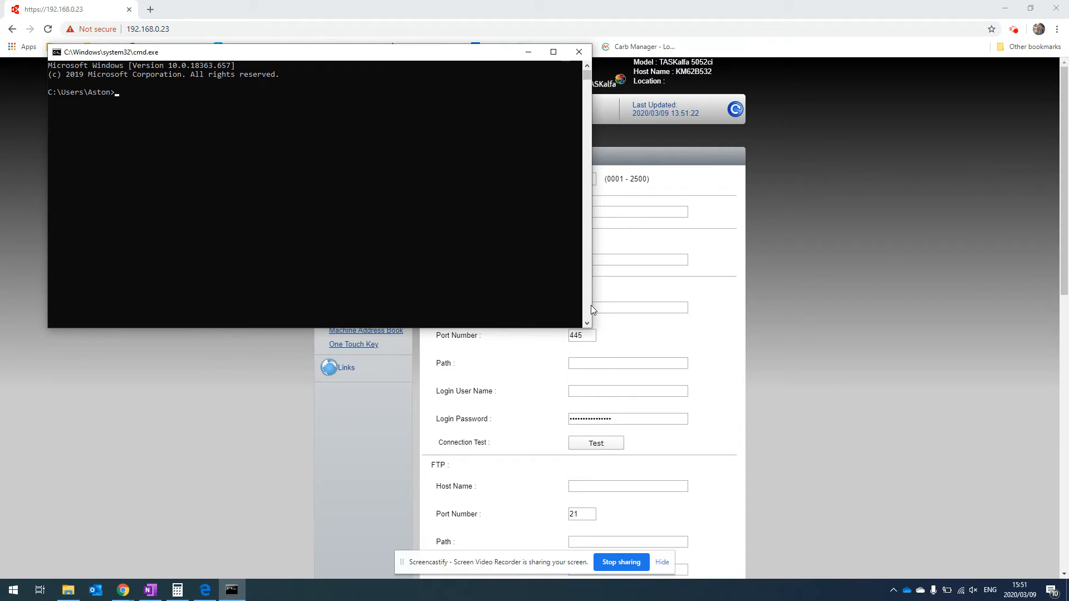
text(hostname)
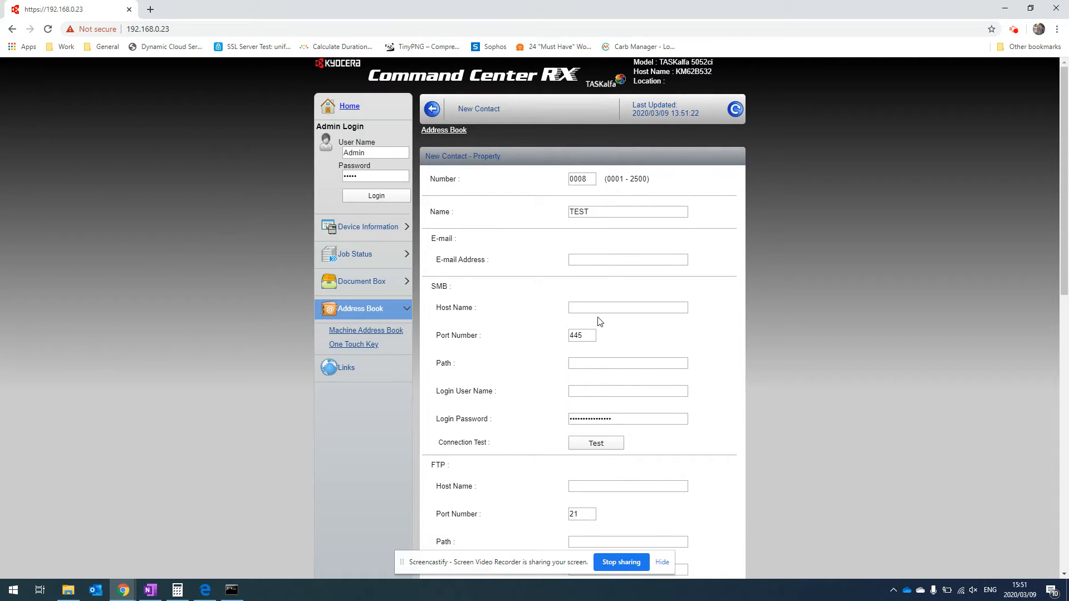
Enter DellXPS13 as the contact's SMB host name, leaving port 445.
click(626, 308)
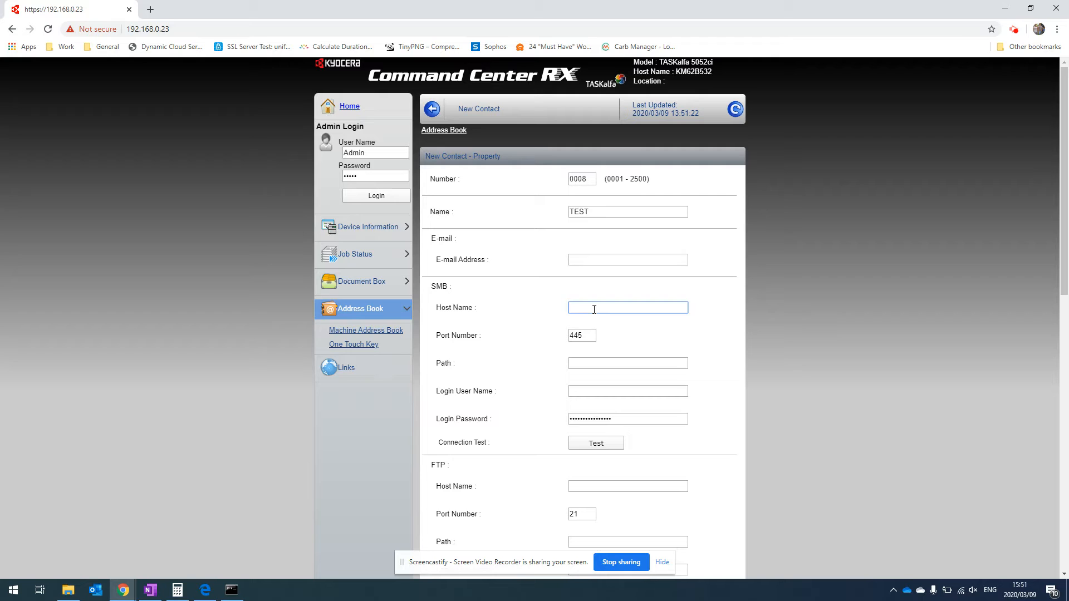
text(DellXPS13)
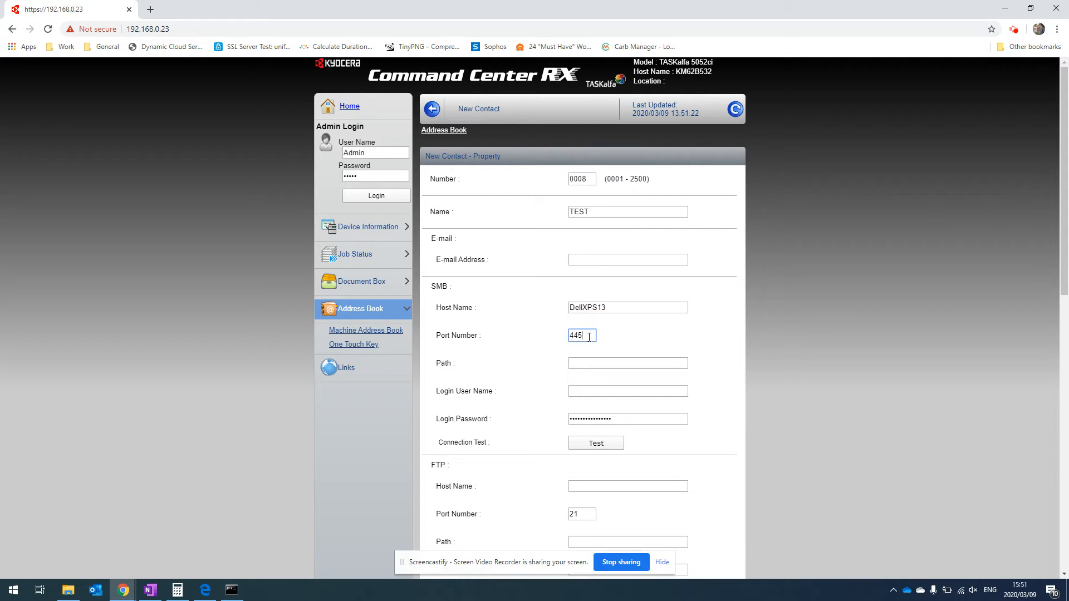
mouse_move(689, 335)
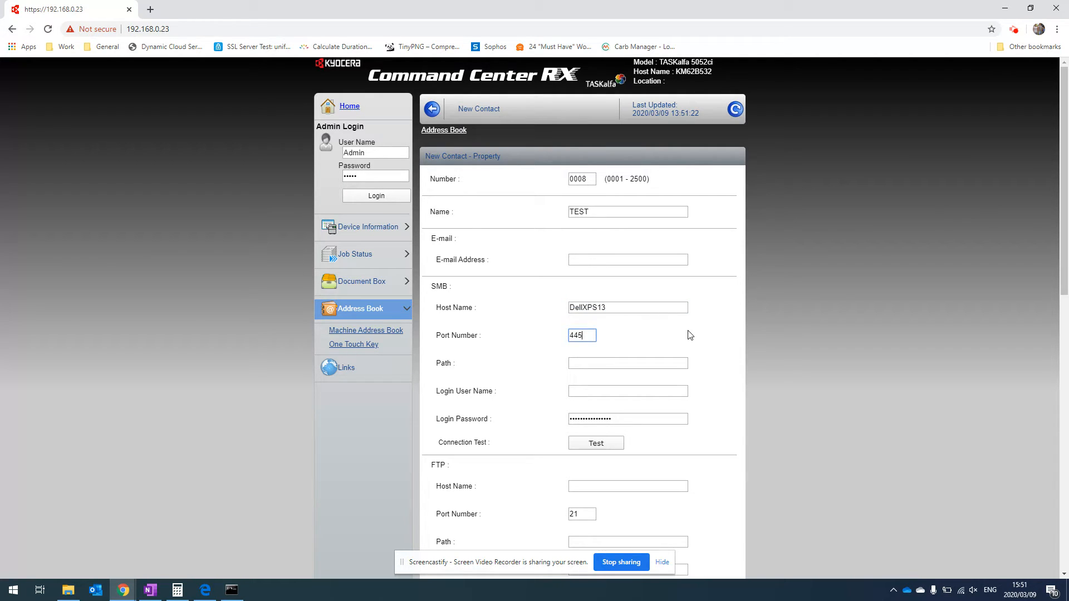
mouse_move(613, 337)
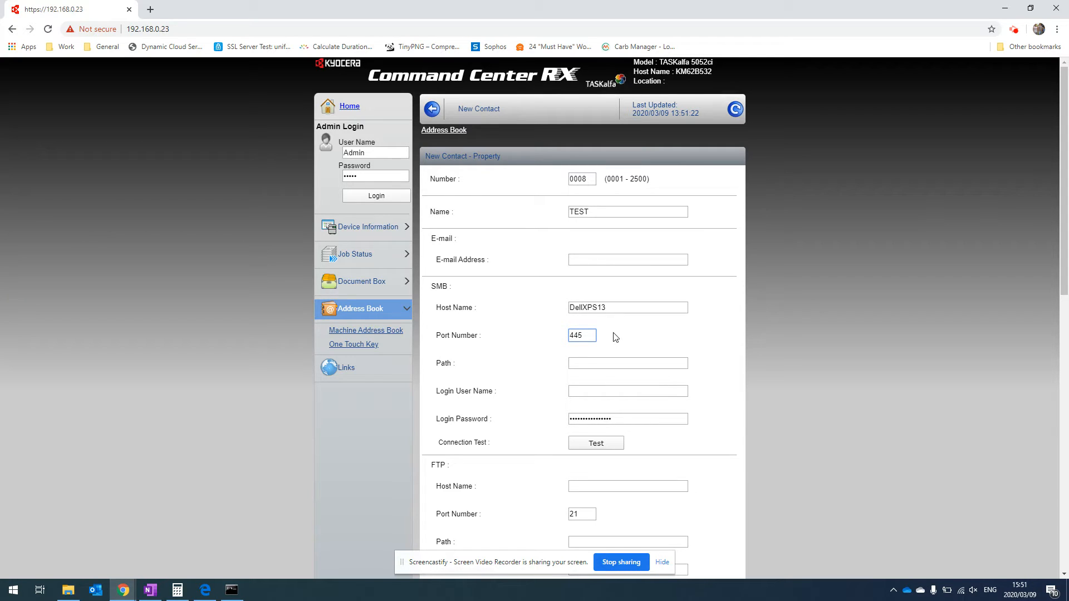
click(627, 363)
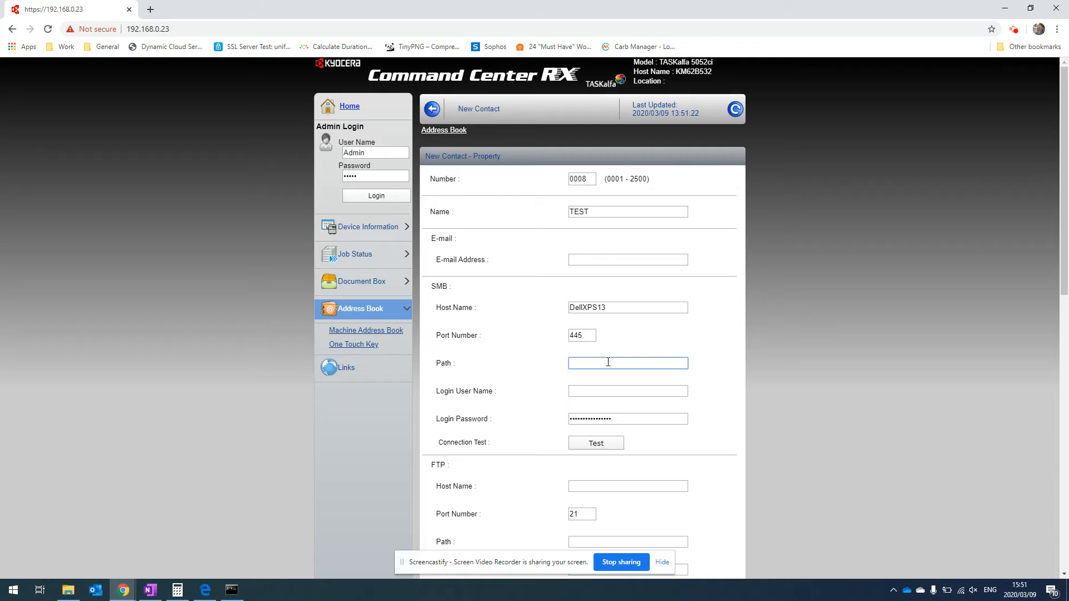
Browse to \\localhost from Run and find no shared folders there.
key(Win+r)
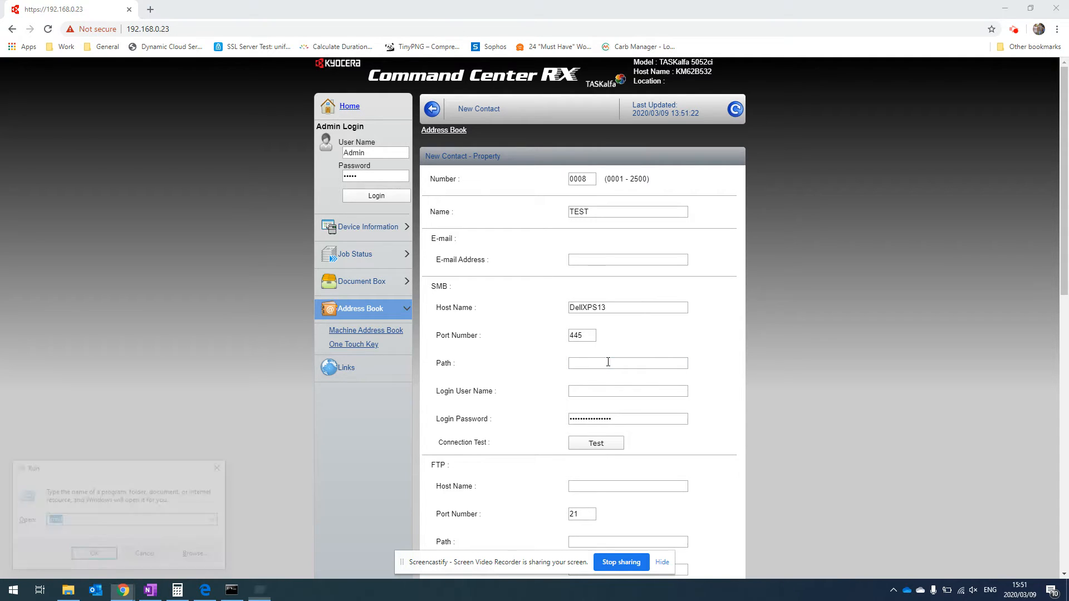
text(\\localh)
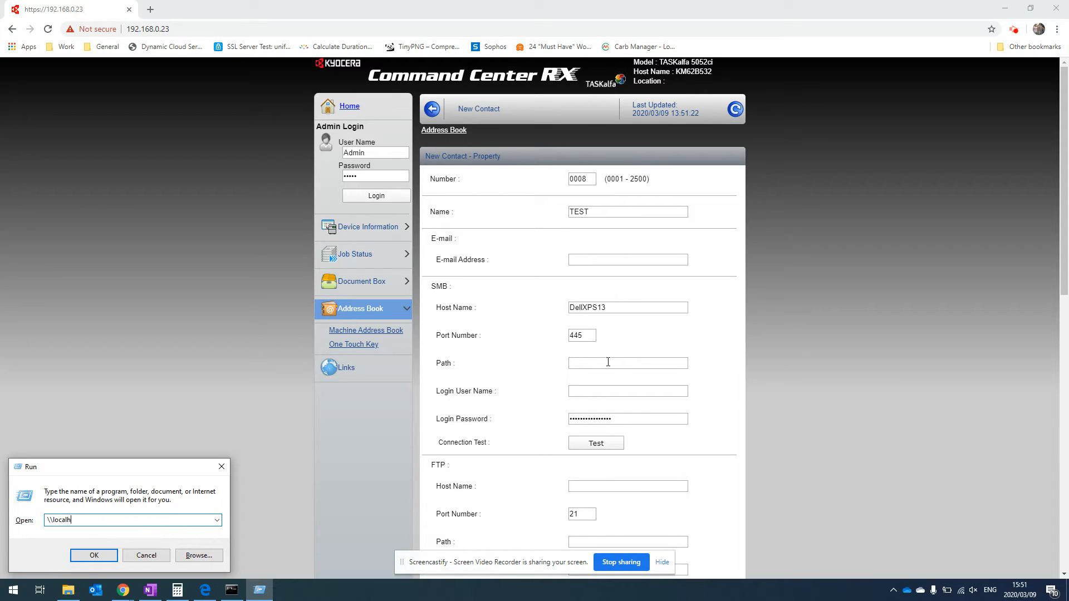
click(93, 555)
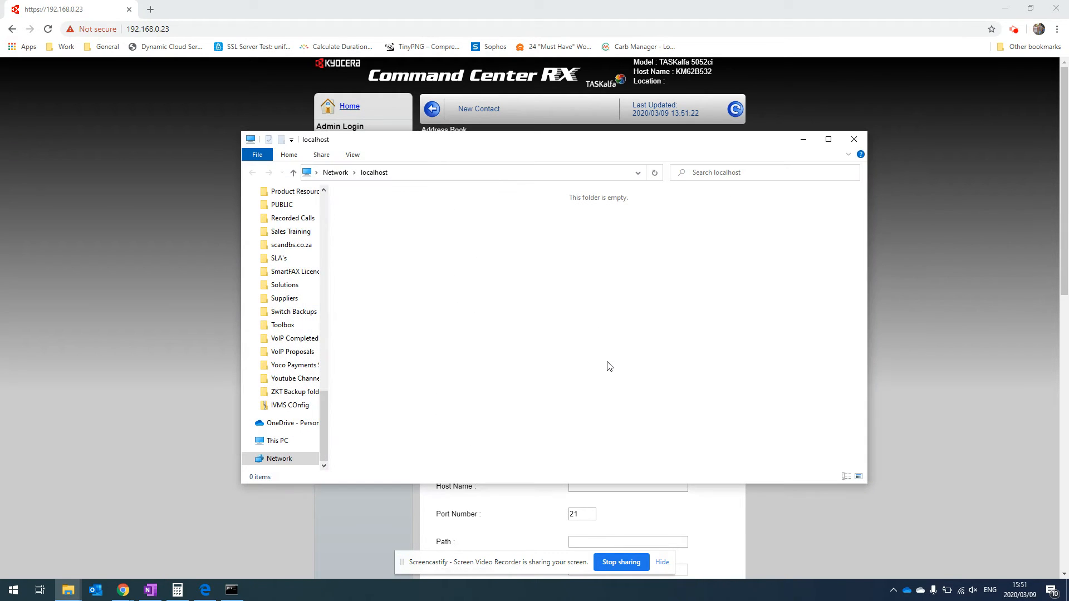
mouse_move(580, 336)
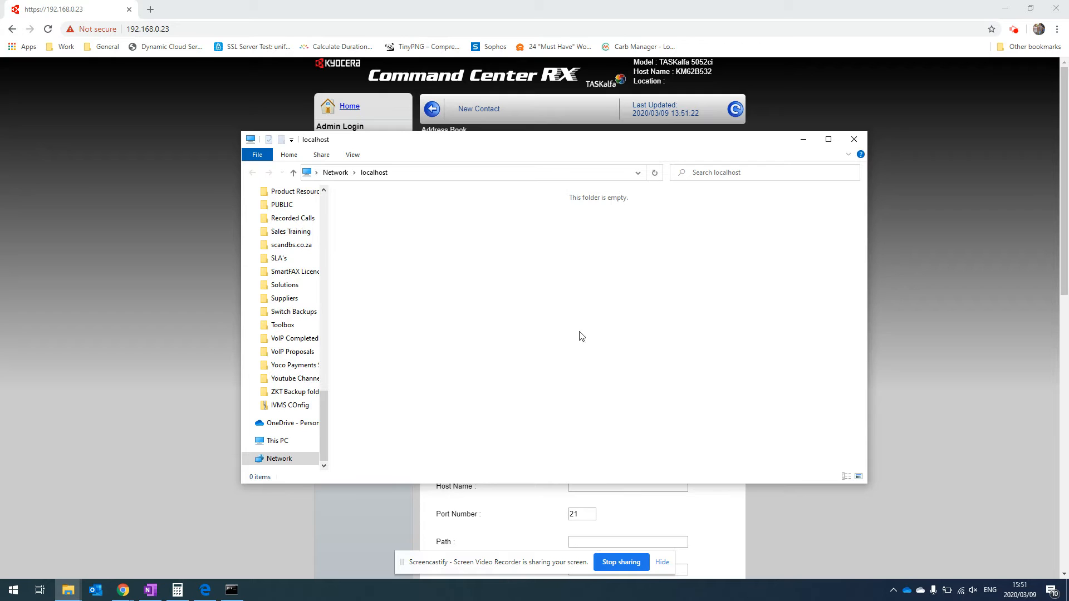
mouse_move(362, 343)
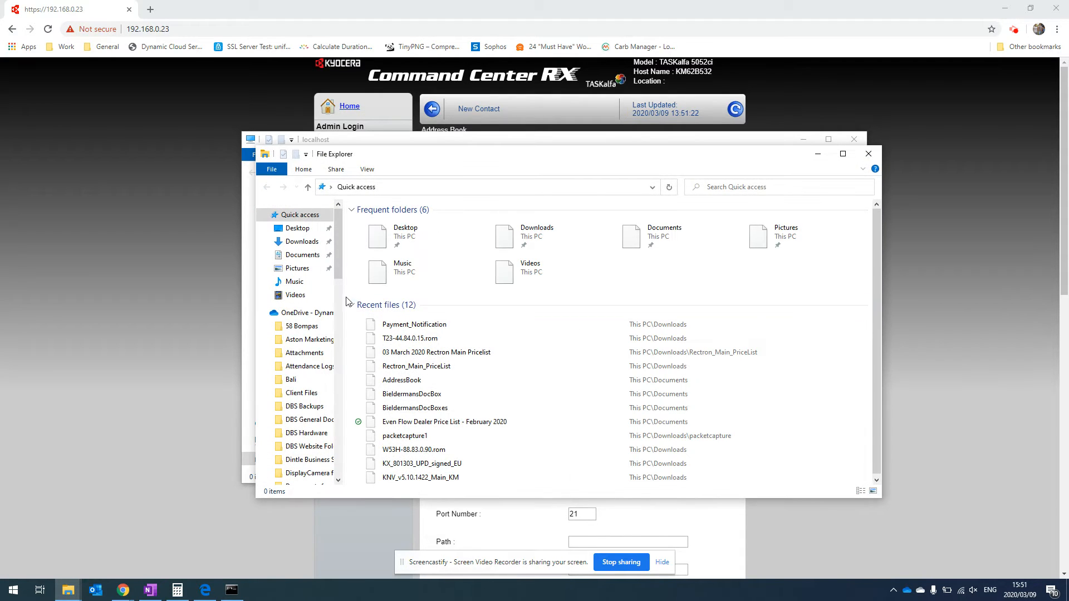
Create a new scan folder on Local Disk (C:) and bring up its context menu.
click(310, 313)
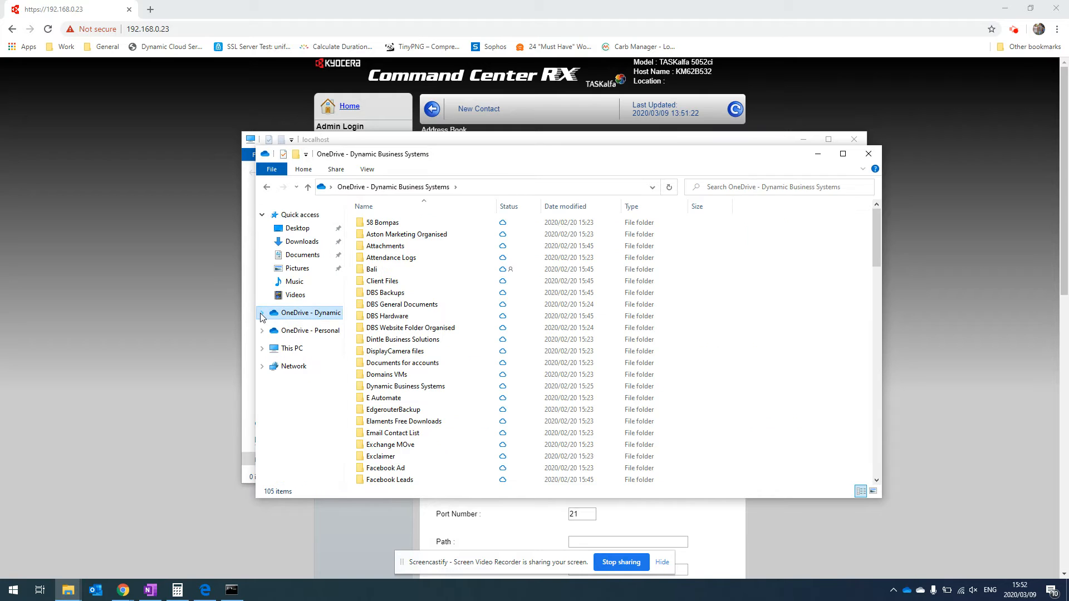
click(291, 348)
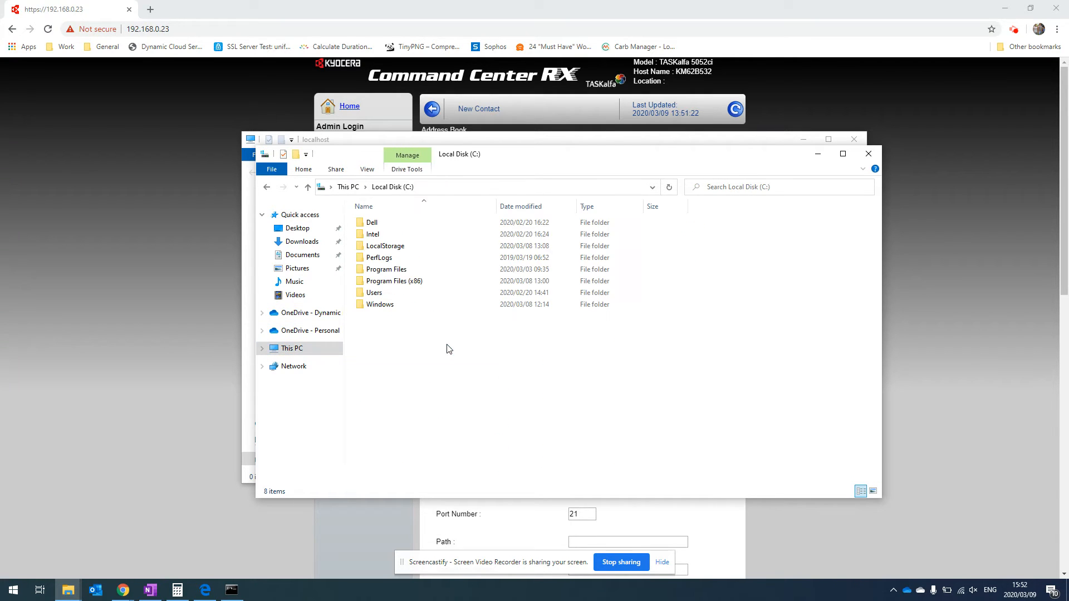
right_click(449, 349)
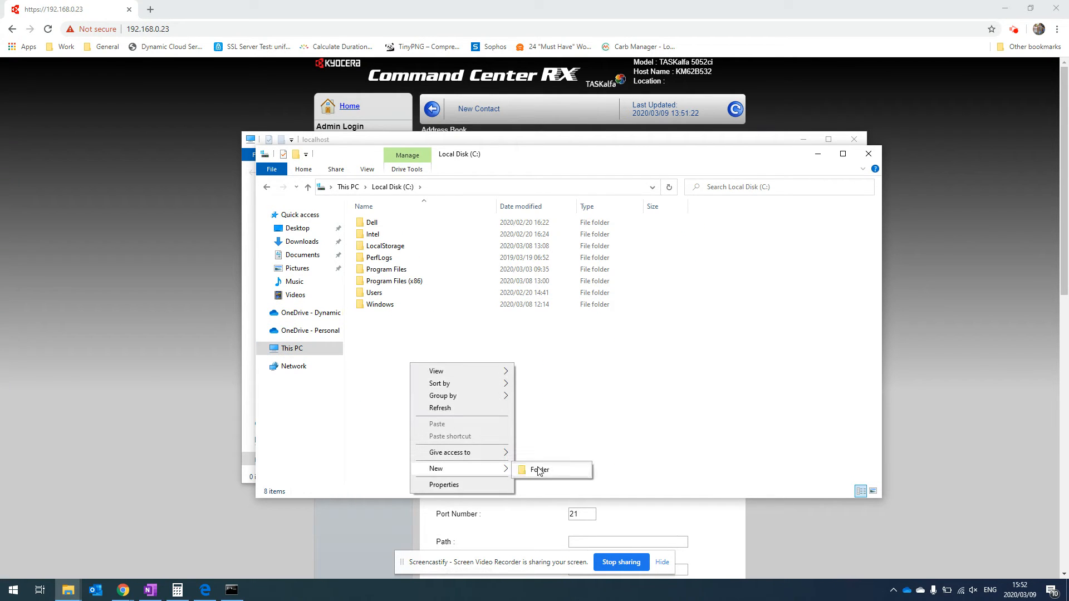
click(540, 470)
text(scan)
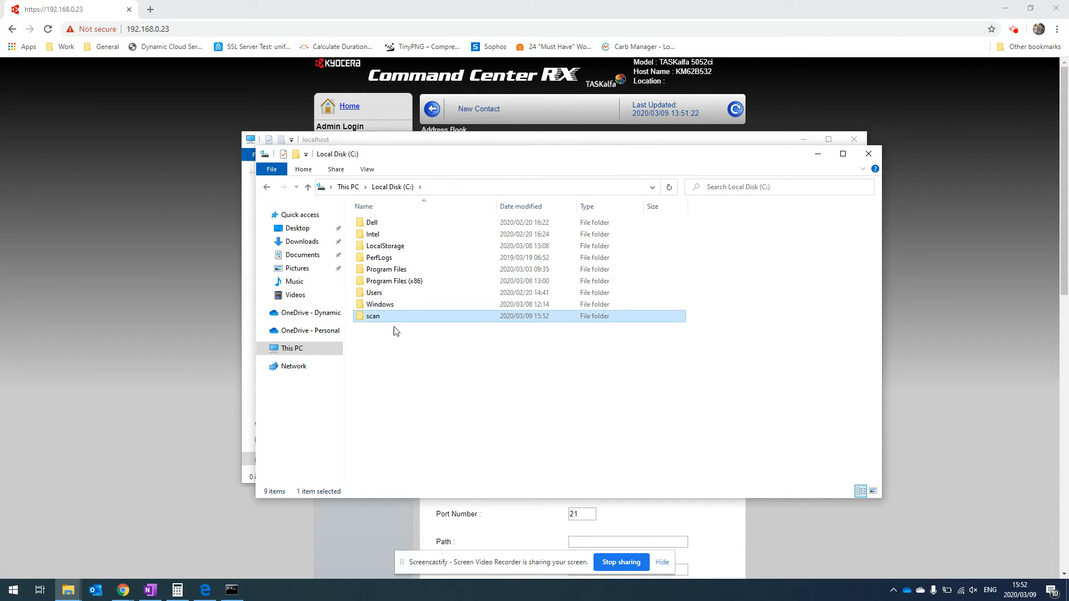
right_click(373, 315)
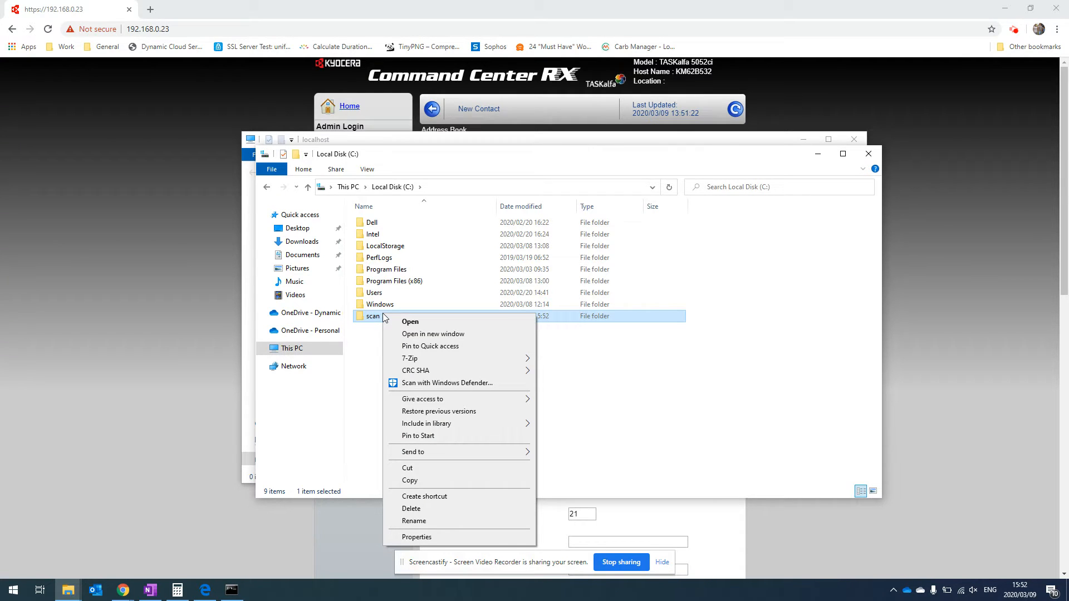
mouse_move(425, 361)
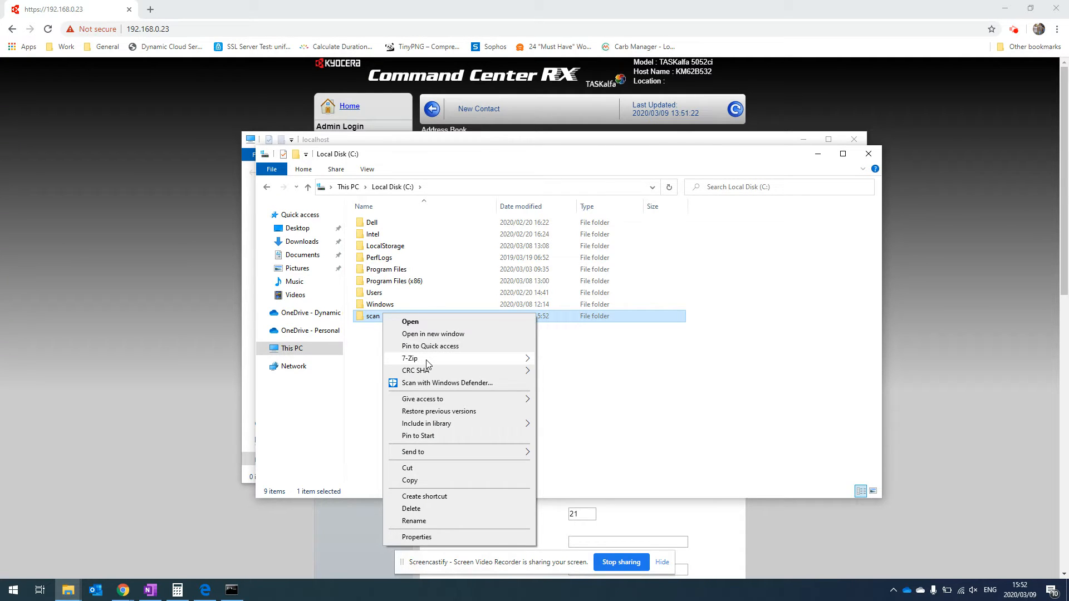
Start sharing the scan folder from Properties and try adding user dbsk, which isn't found.
click(417, 536)
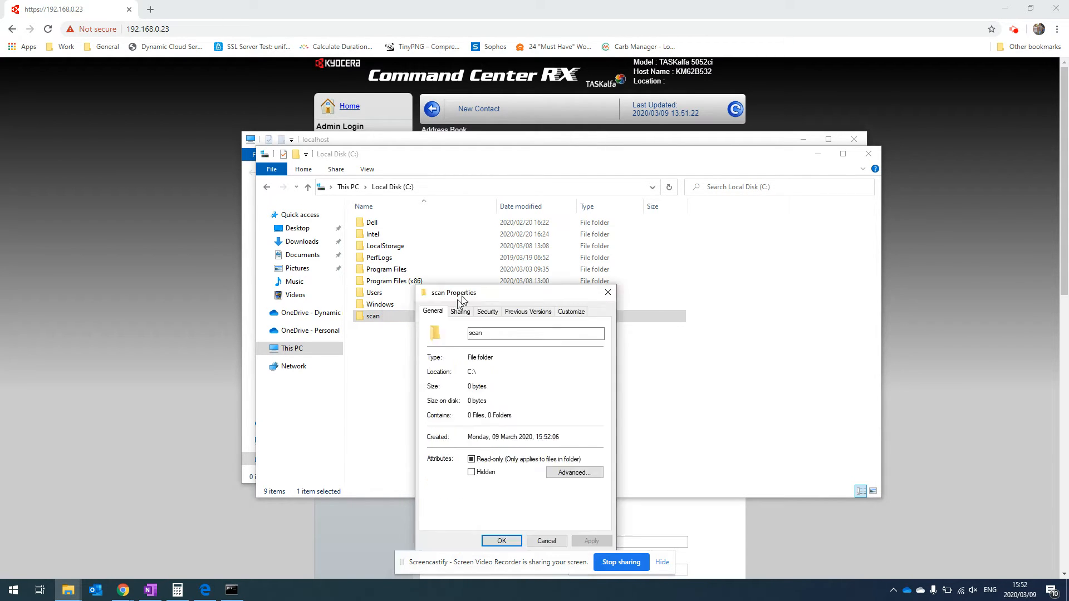
click(459, 312)
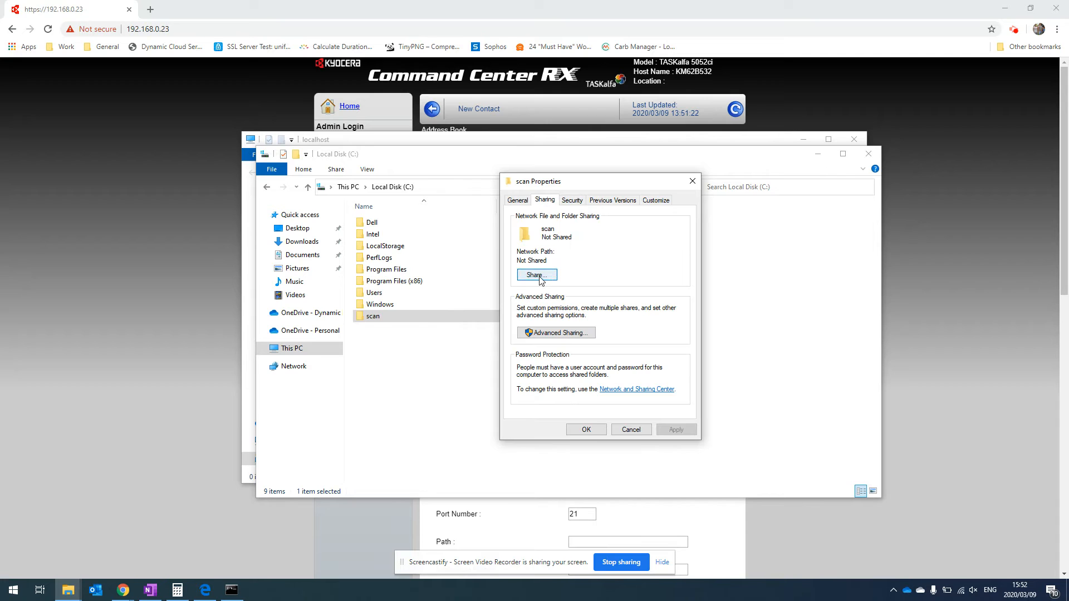
click(535, 274)
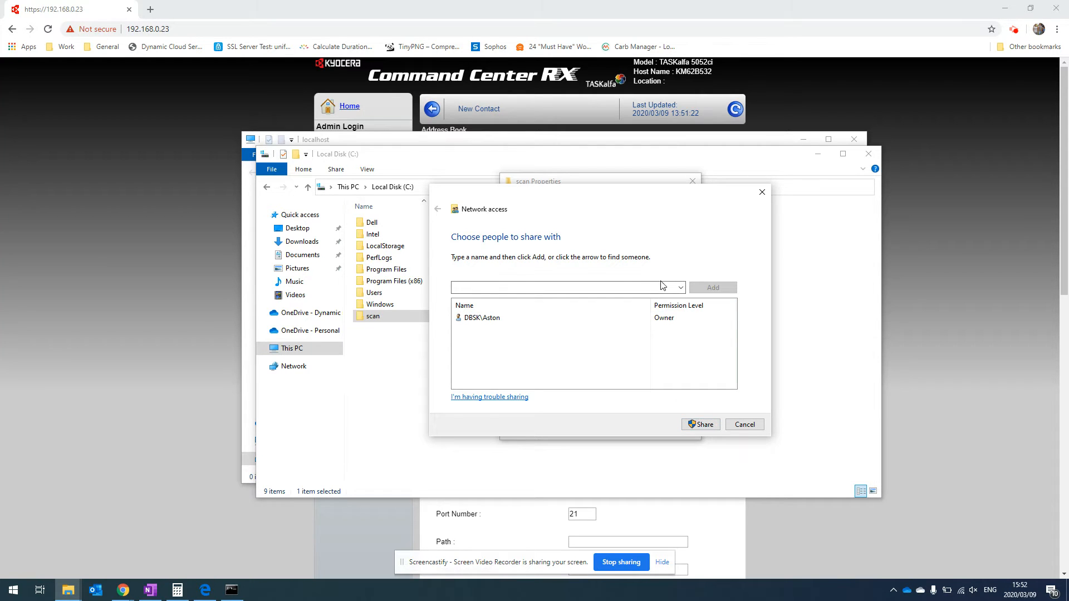
click(559, 288)
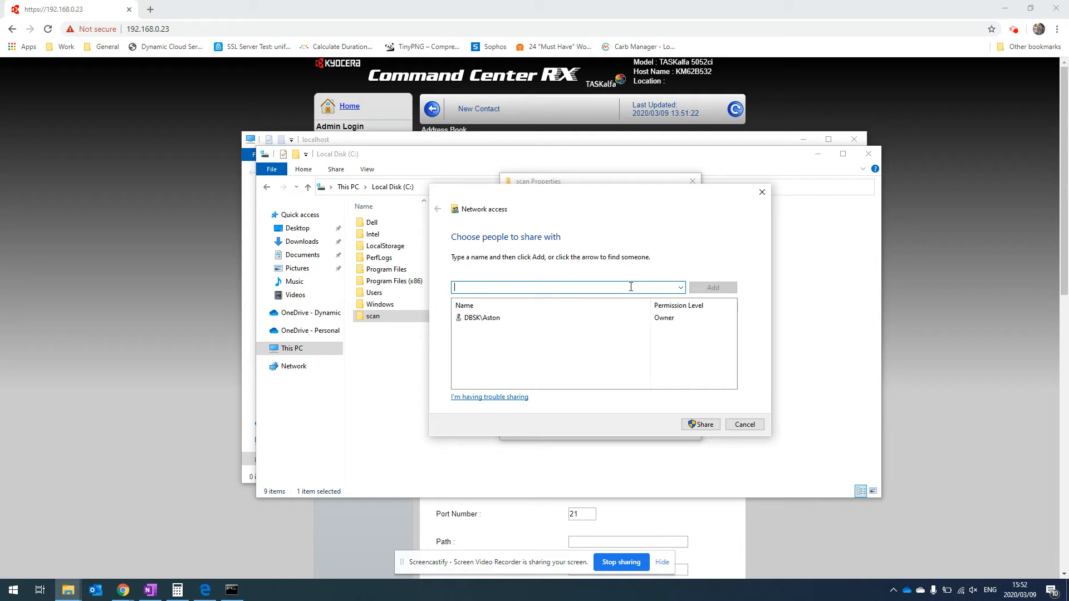
text(dbsk)
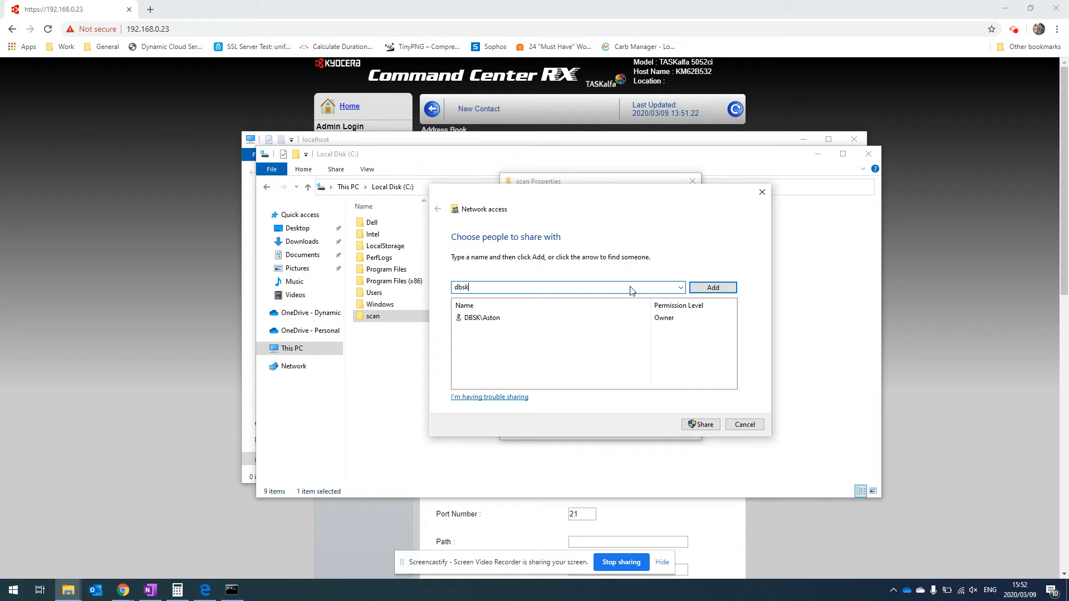
click(712, 288)
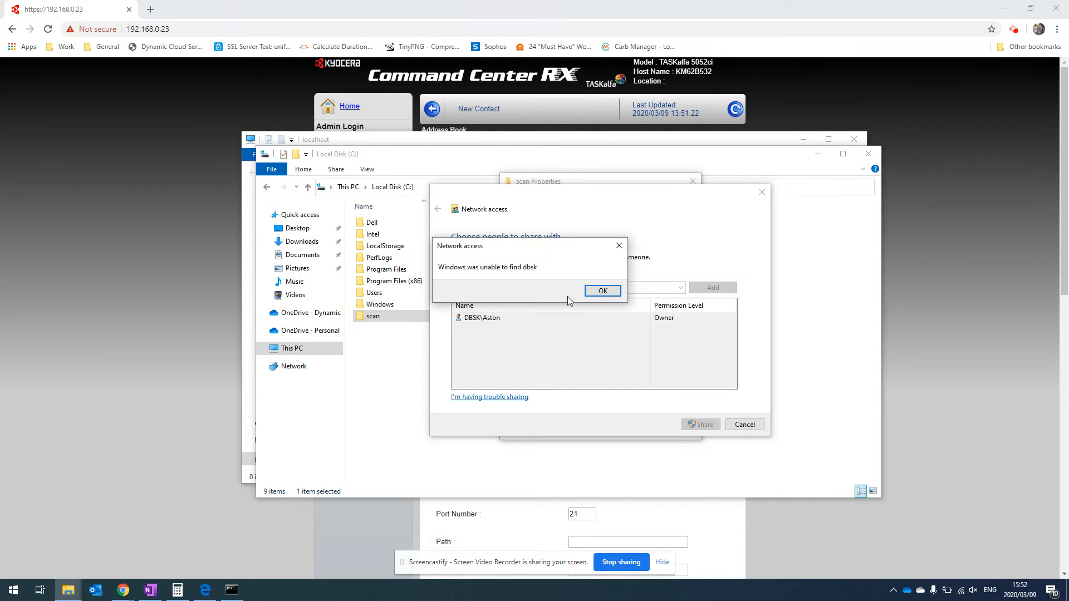
click(602, 290)
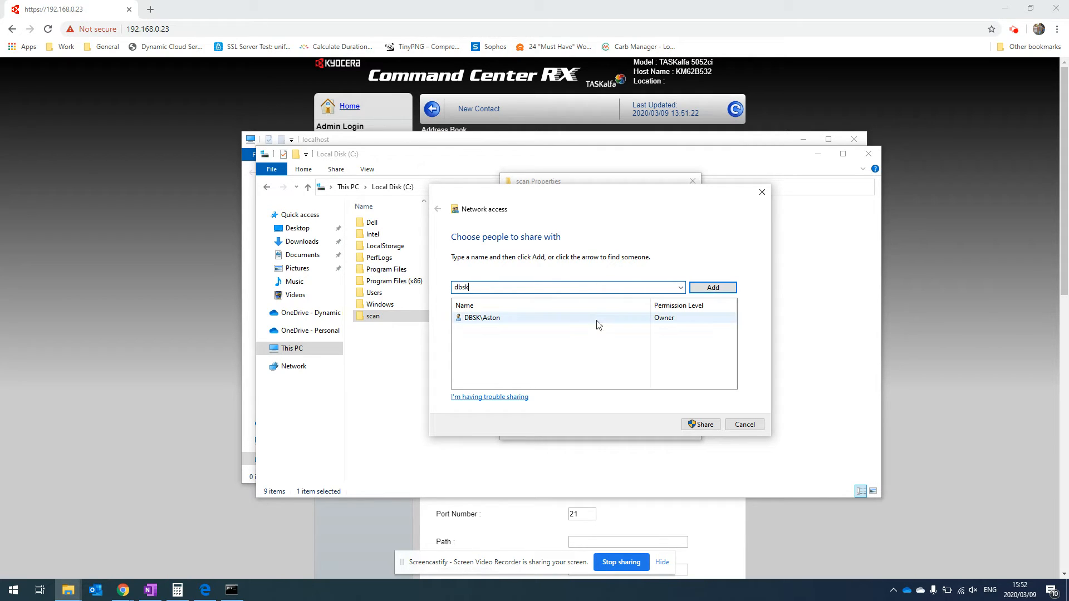
Share scan with the existing owner account, then confirm \\DELLXPS13\scan under localhost.
click(525, 317)
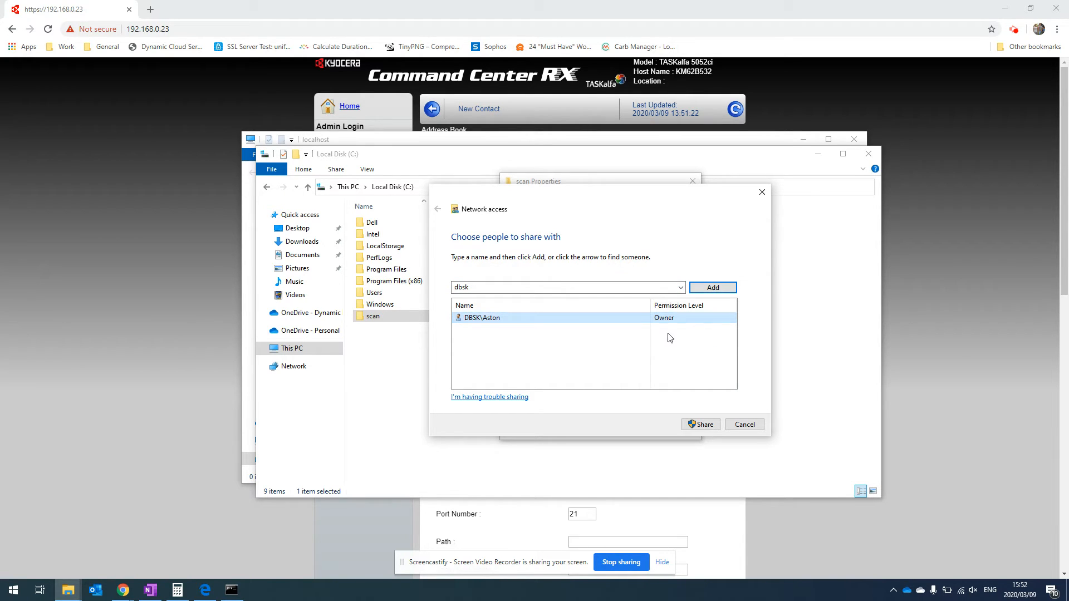
click(700, 425)
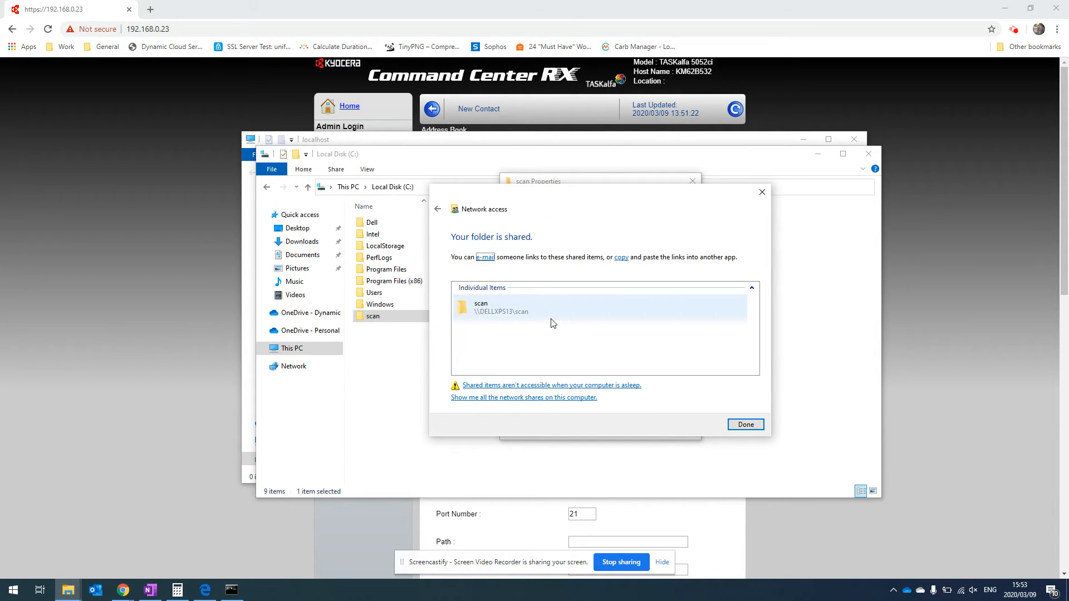
mouse_move(528, 310)
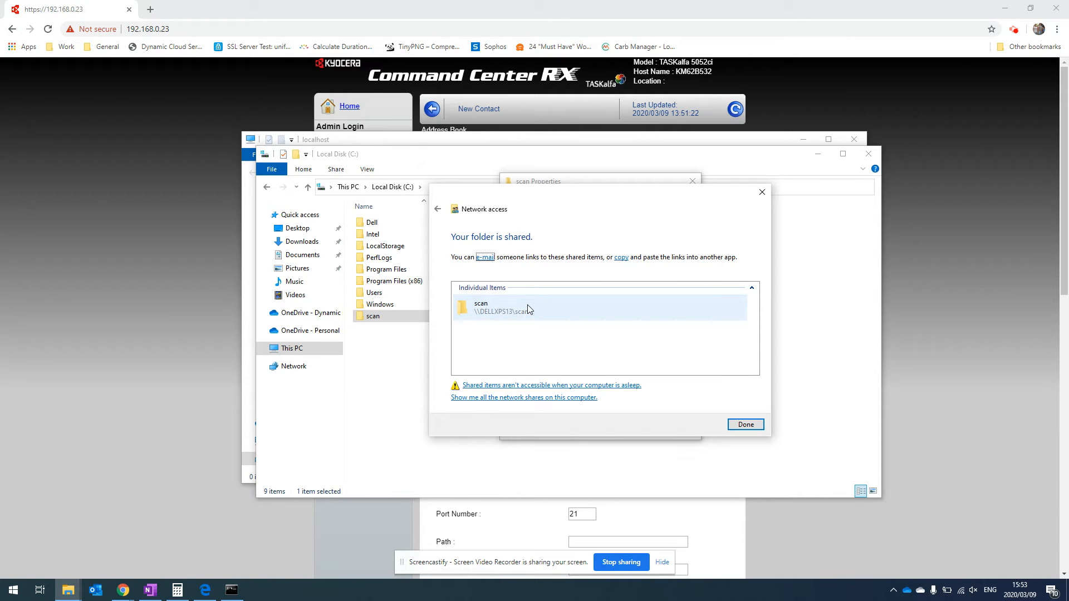
mouse_move(537, 313)
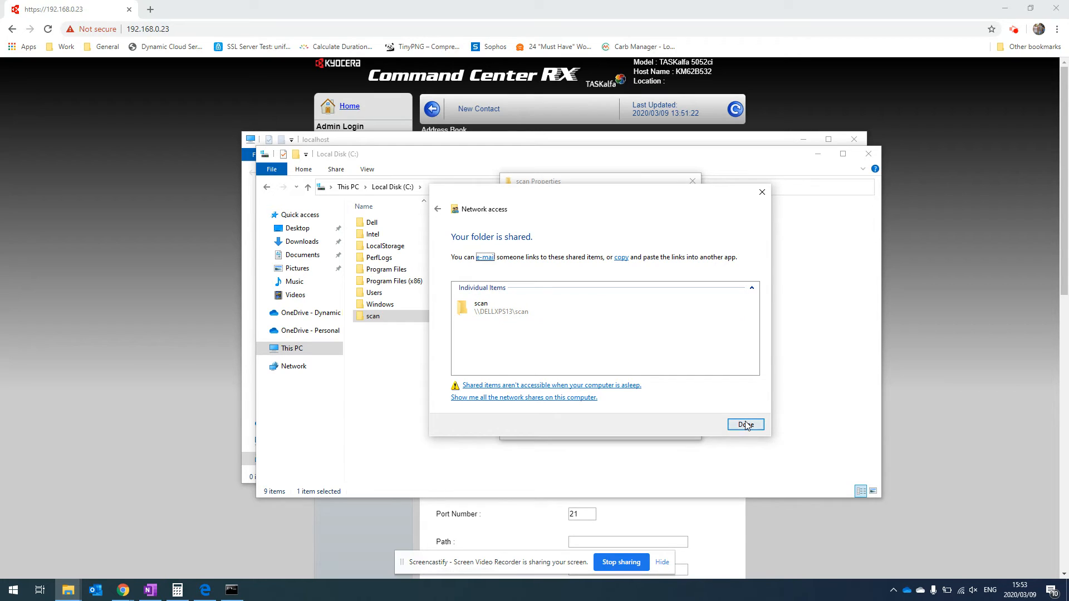
click(744, 425)
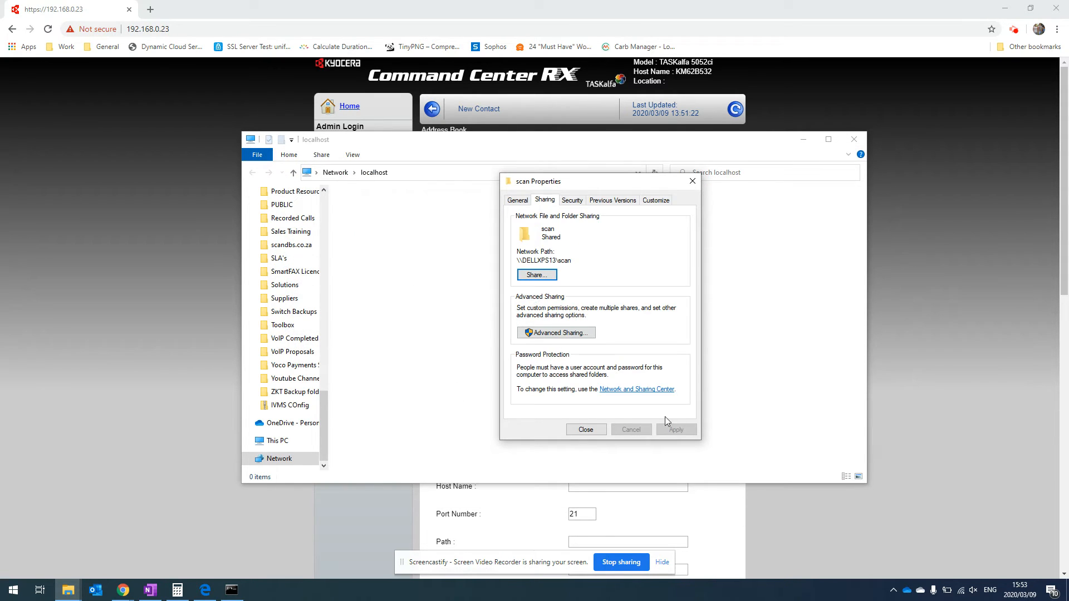
click(586, 429)
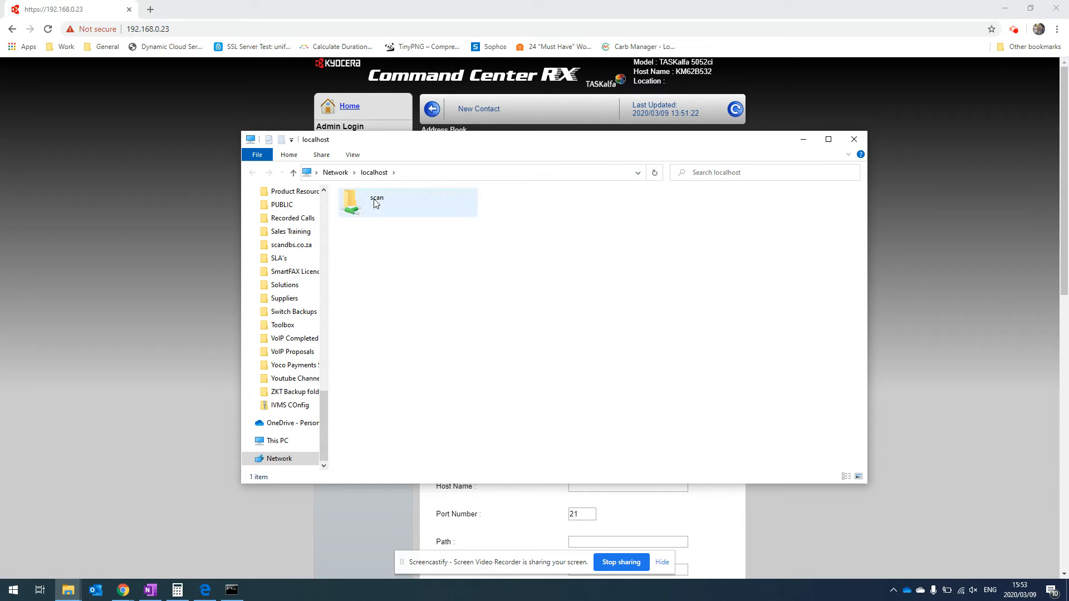
click(377, 203)
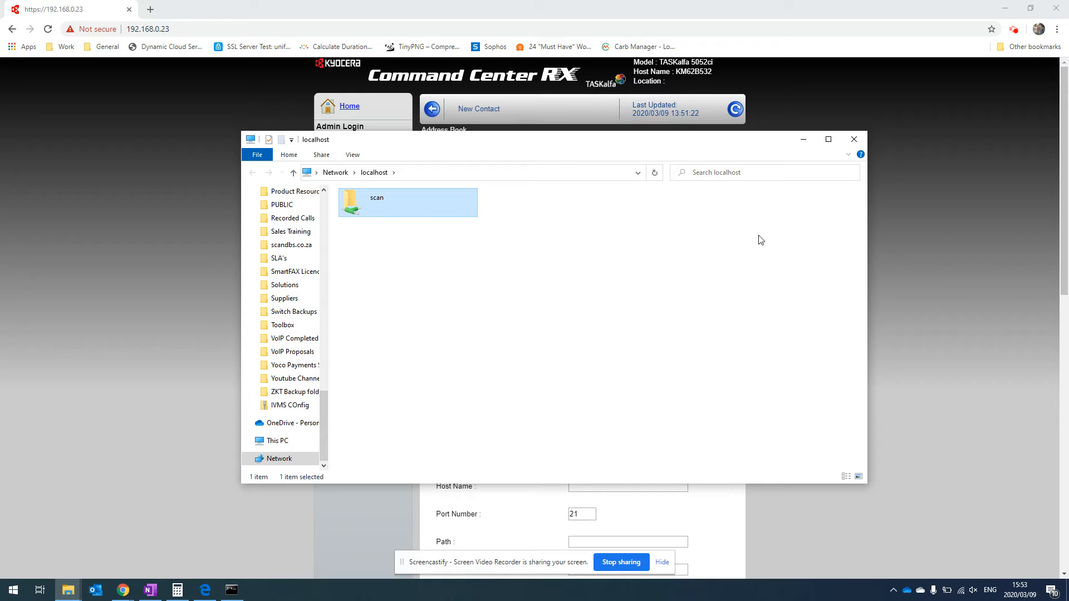
mouse_move(917, 239)
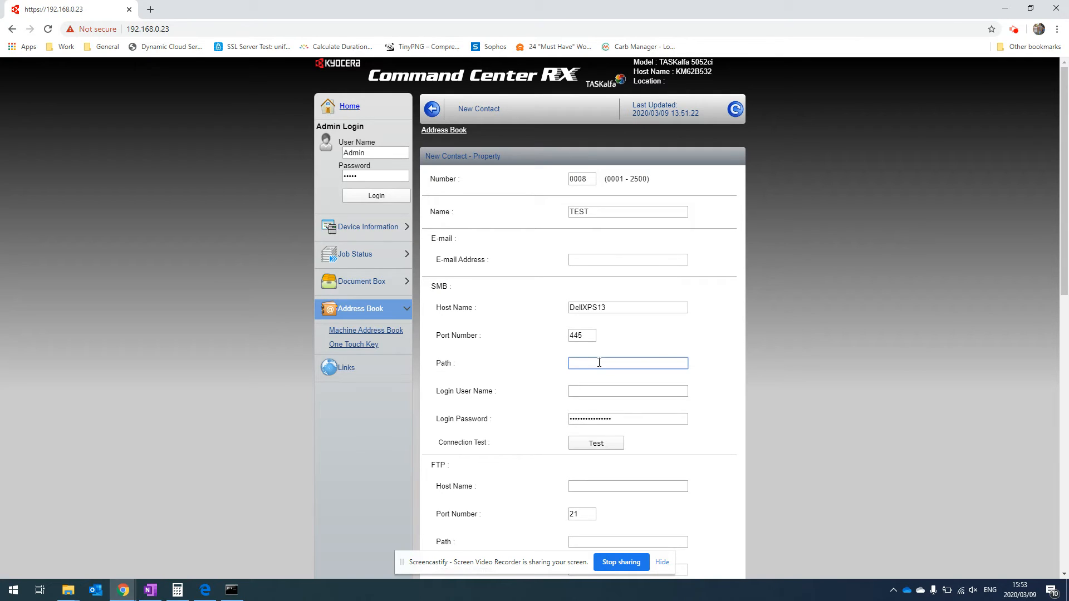
Enter SMB path 'scan' and login user name 'Aston', registering TEST as entry 0008.
text(scan)
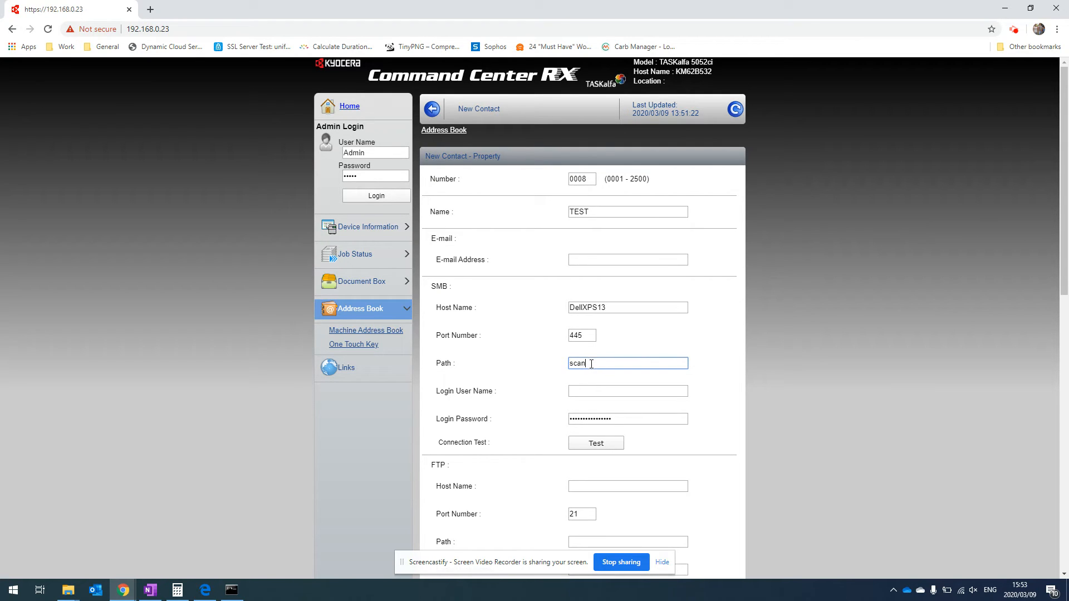
click(627, 391)
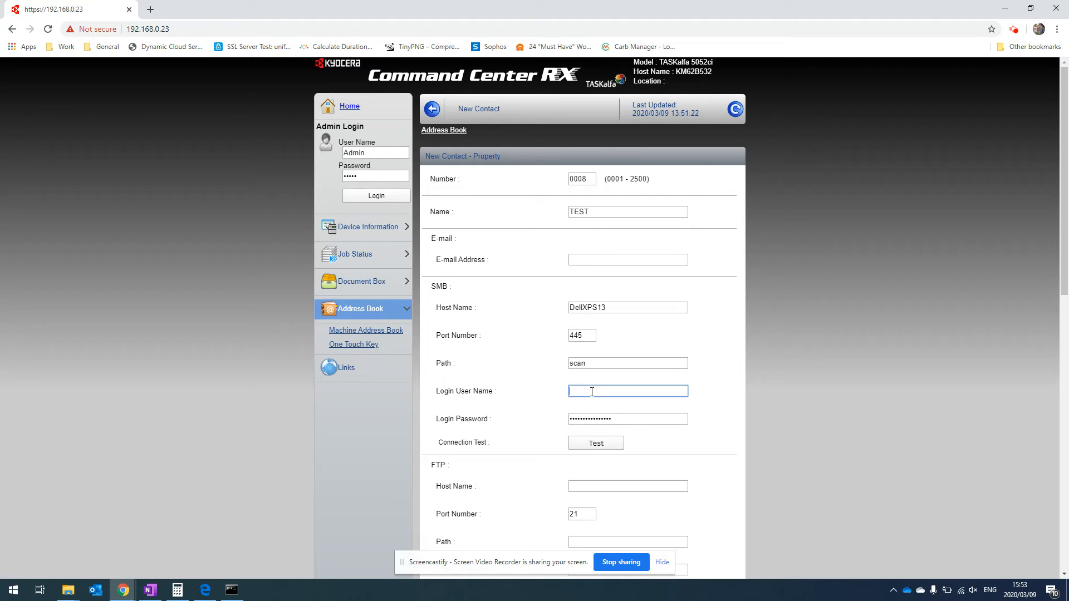
text(Aston)
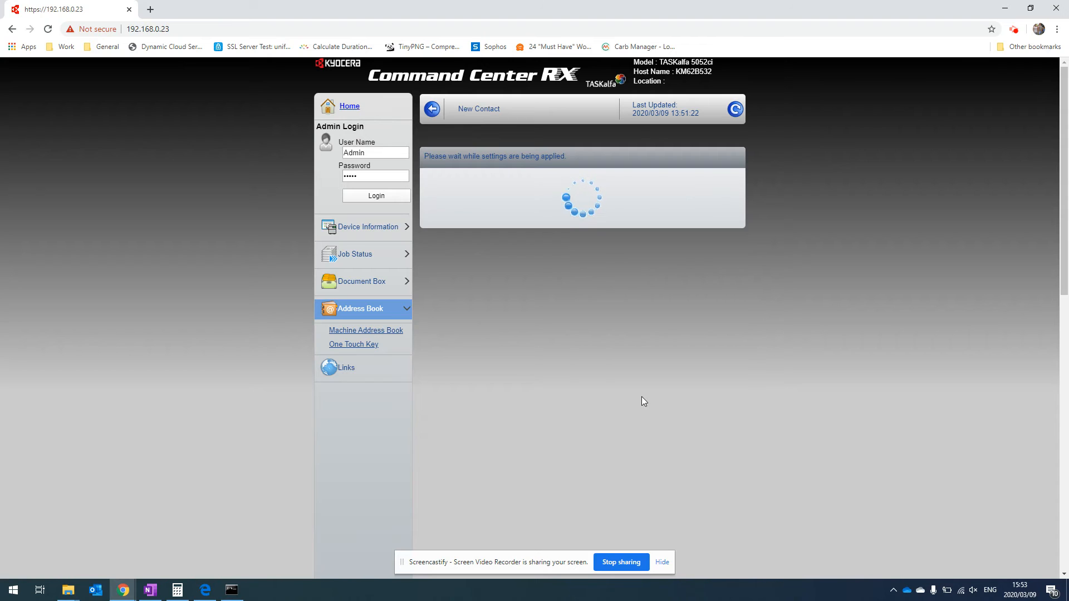
mouse_move(605, 408)
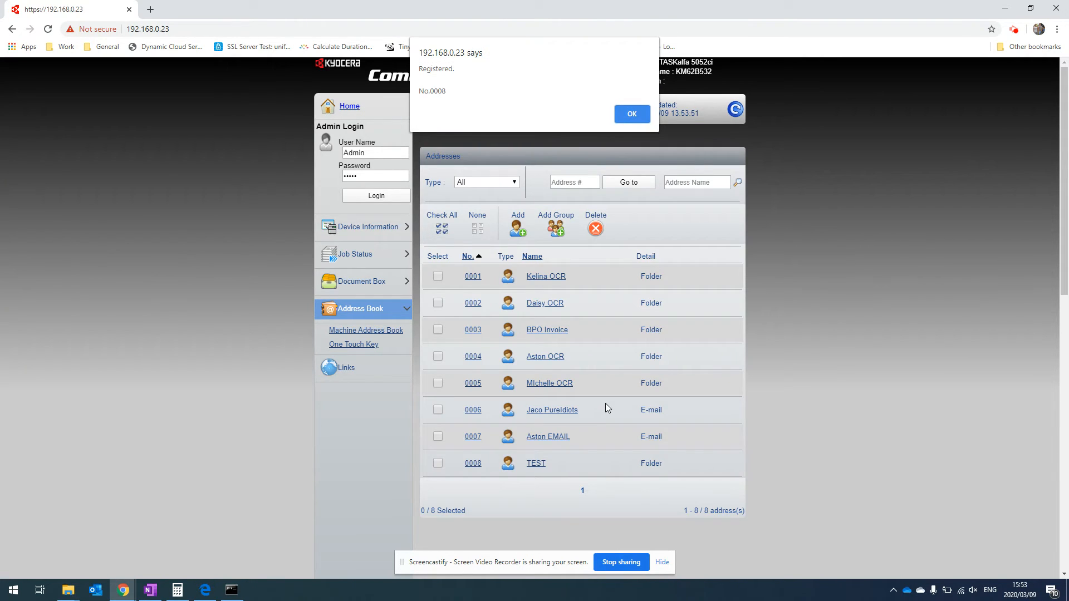
right_click(12, 590)
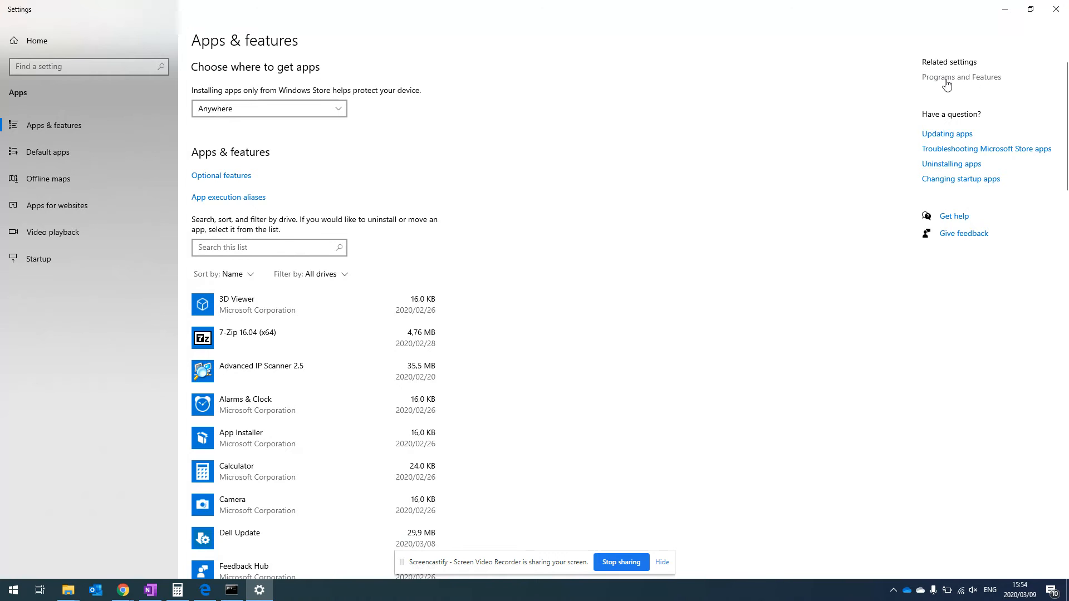
From Programs and Features, tick SMB 1.0/CIFS Server under File Sharing Support and apply.
click(962, 77)
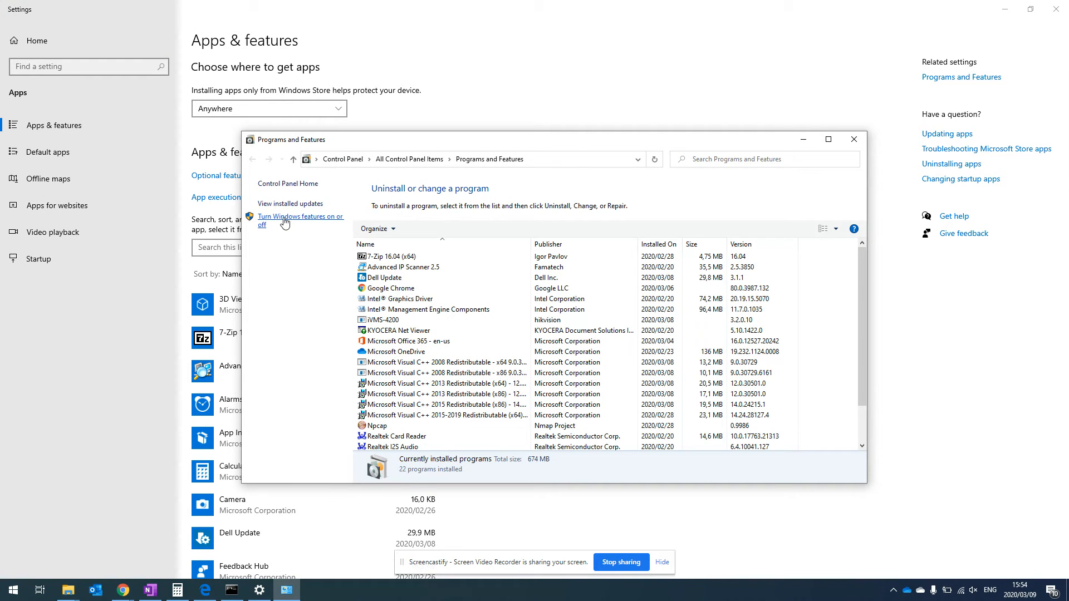
click(300, 221)
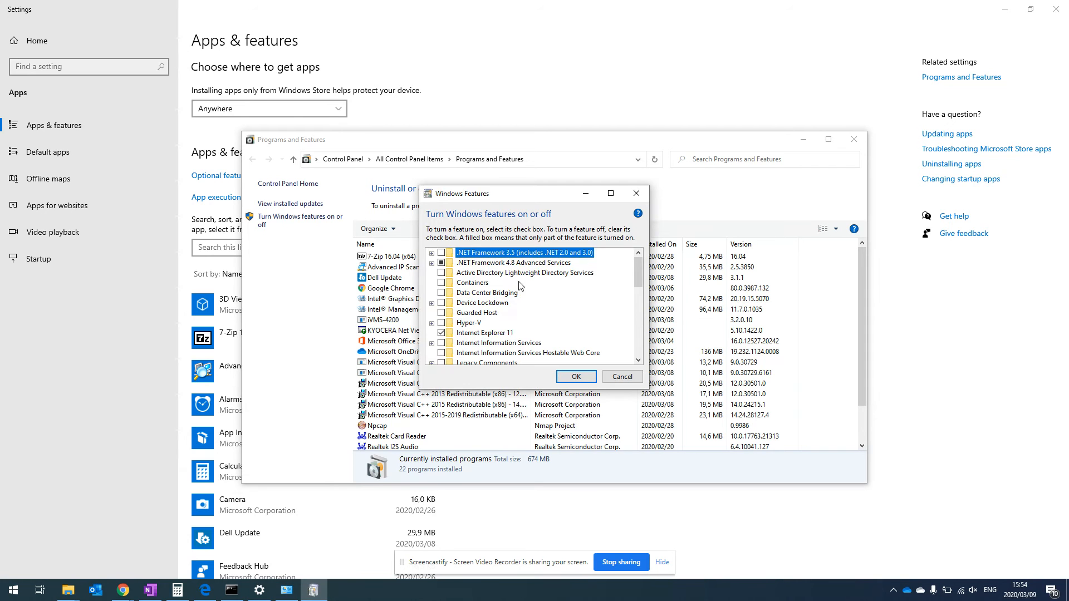
scroll(down, 3)
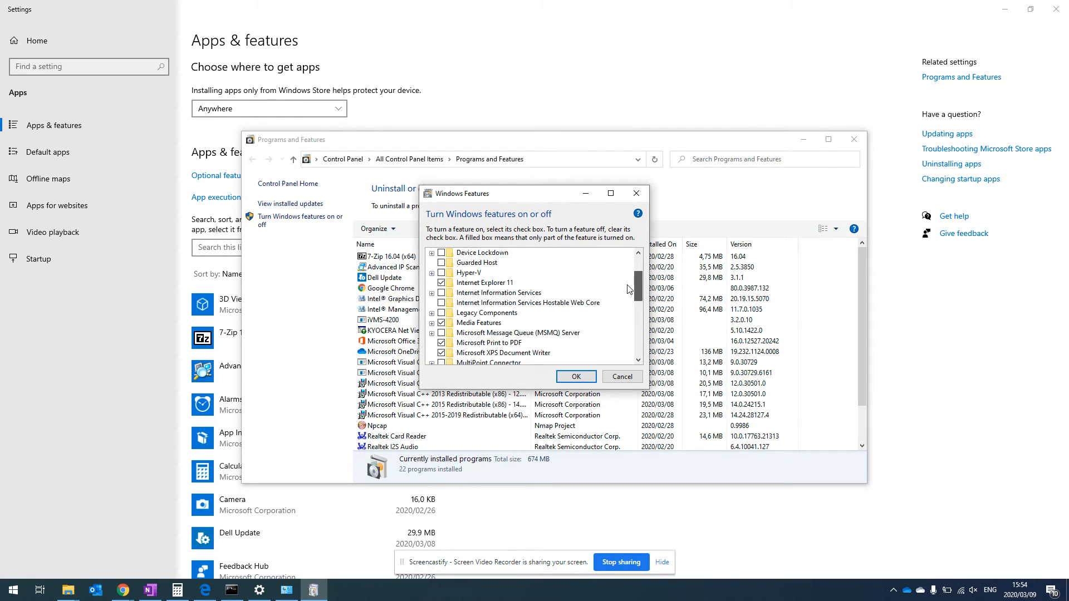
scroll(down, 3)
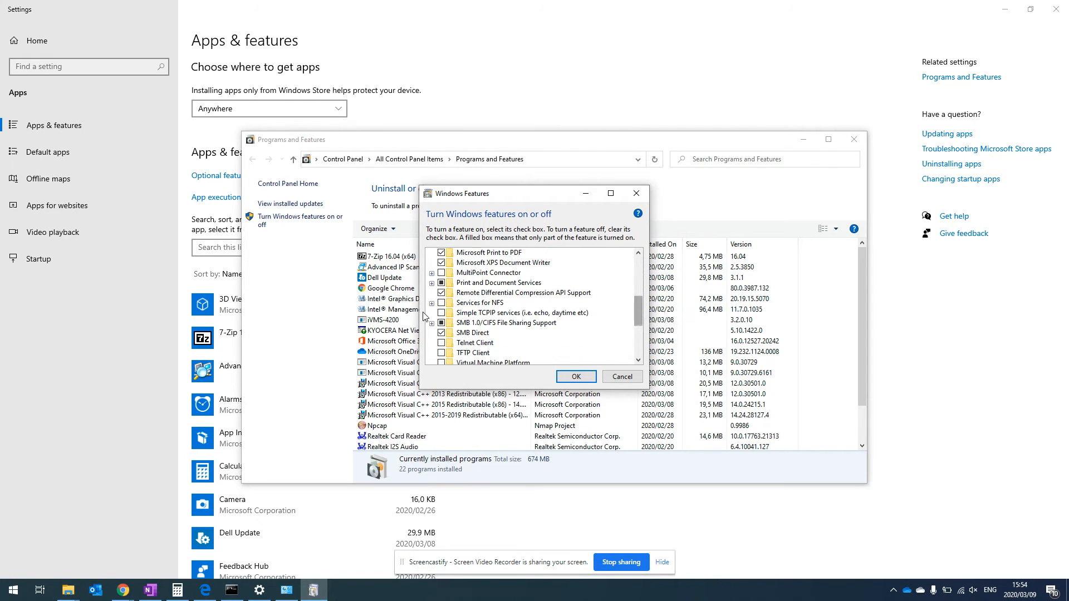
click(432, 322)
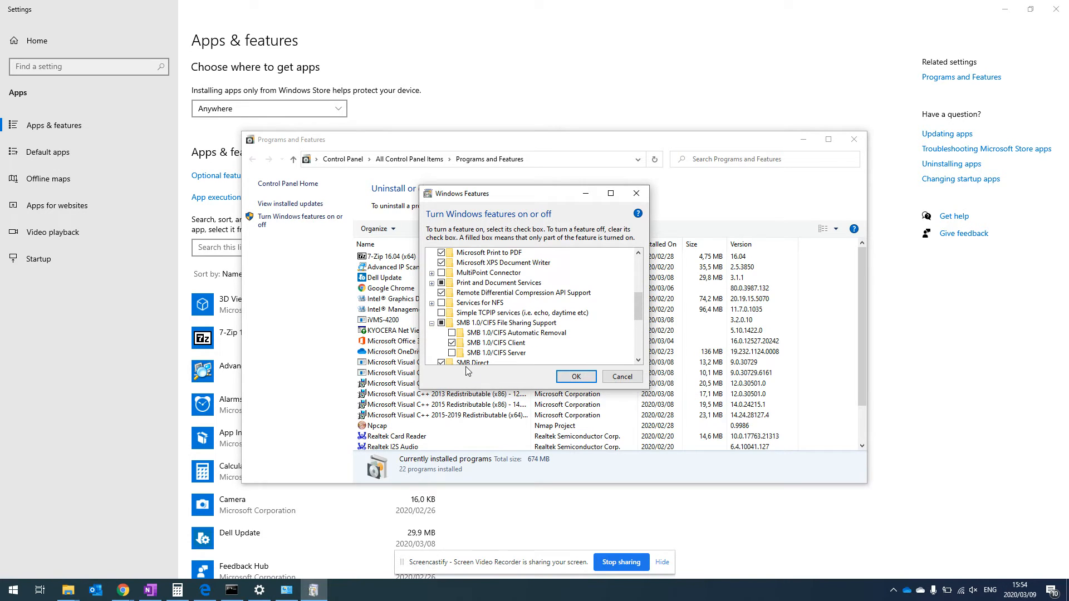
click(495, 352)
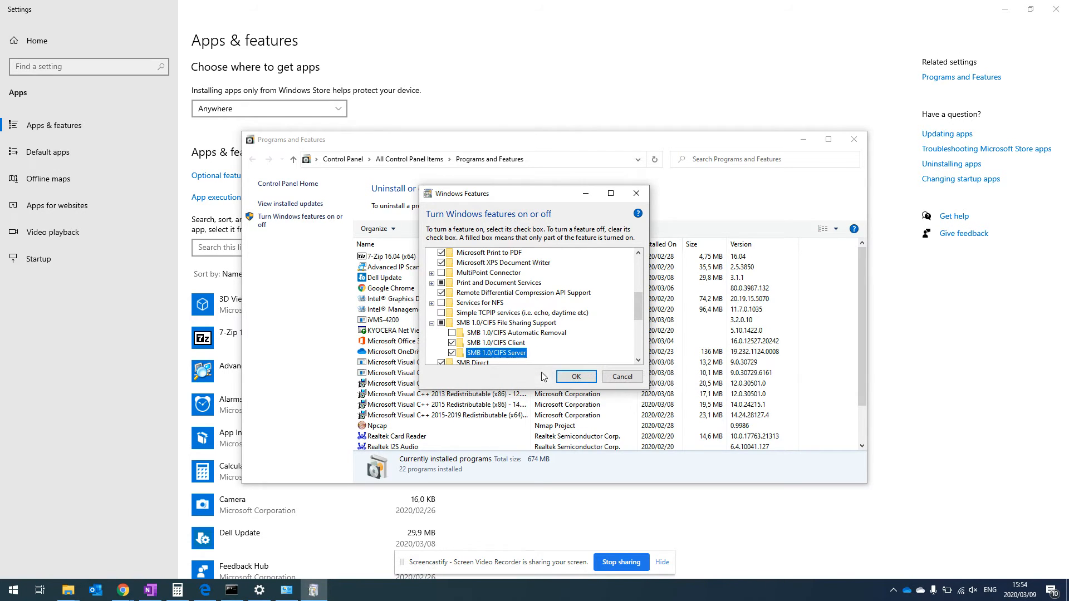
mouse_move(507, 337)
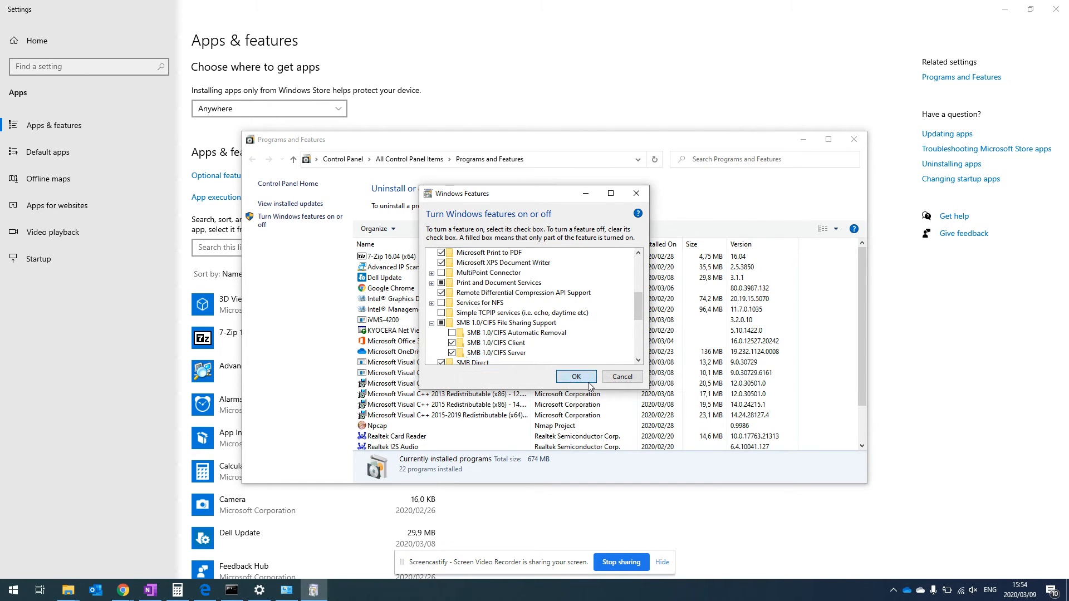
click(575, 377)
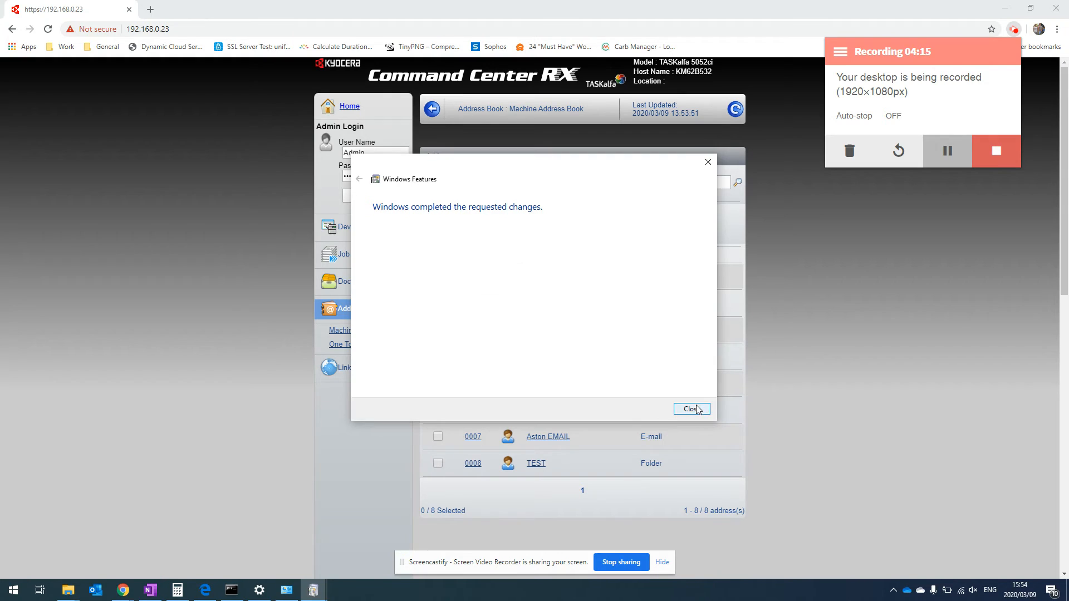
Close the 'Windows completed the requested changes' notice.
click(690, 409)
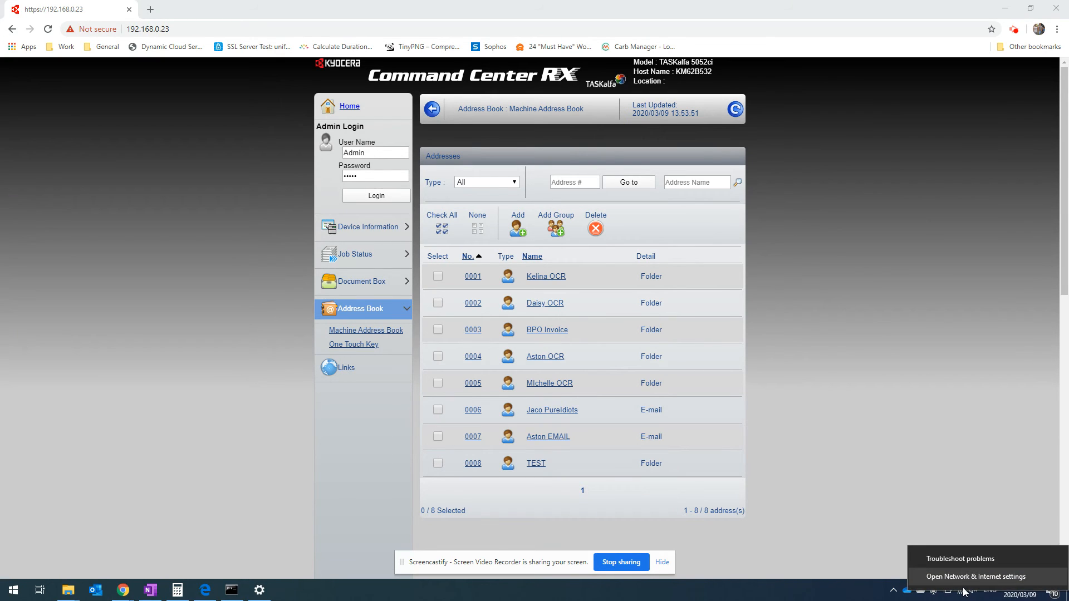
mouse_move(986, 584)
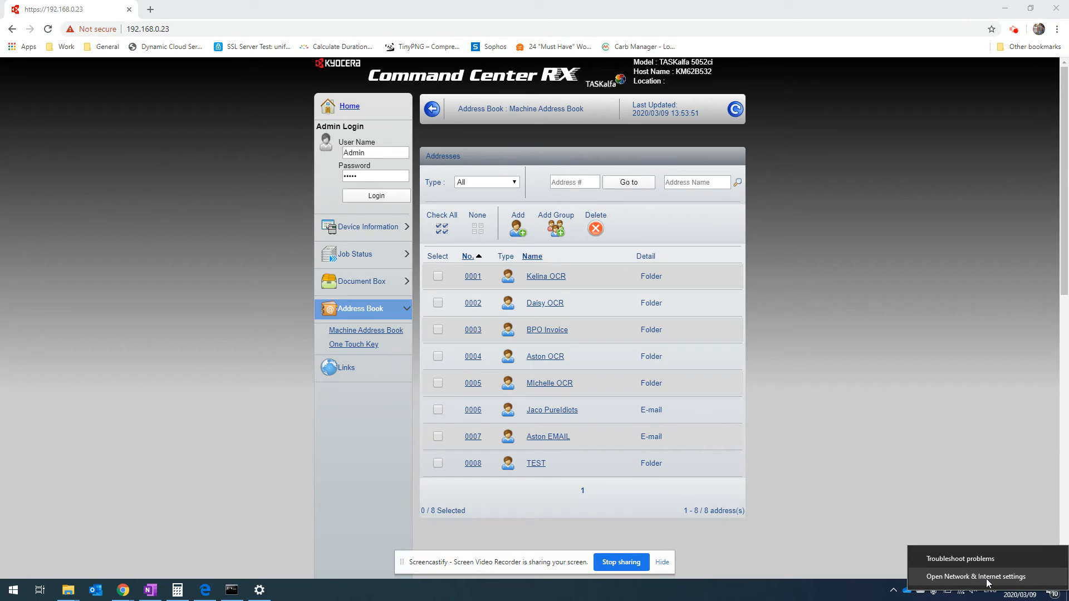
Switch the DBS-Admin Wi-Fi network profile from Public to Private in Network & Internet settings.
click(975, 576)
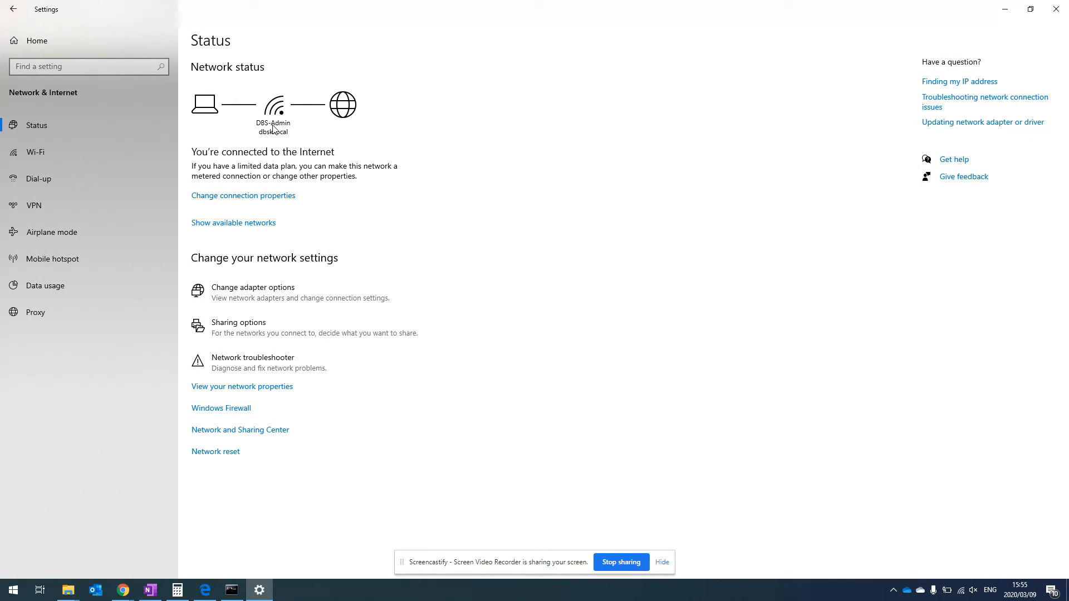
mouse_move(257, 133)
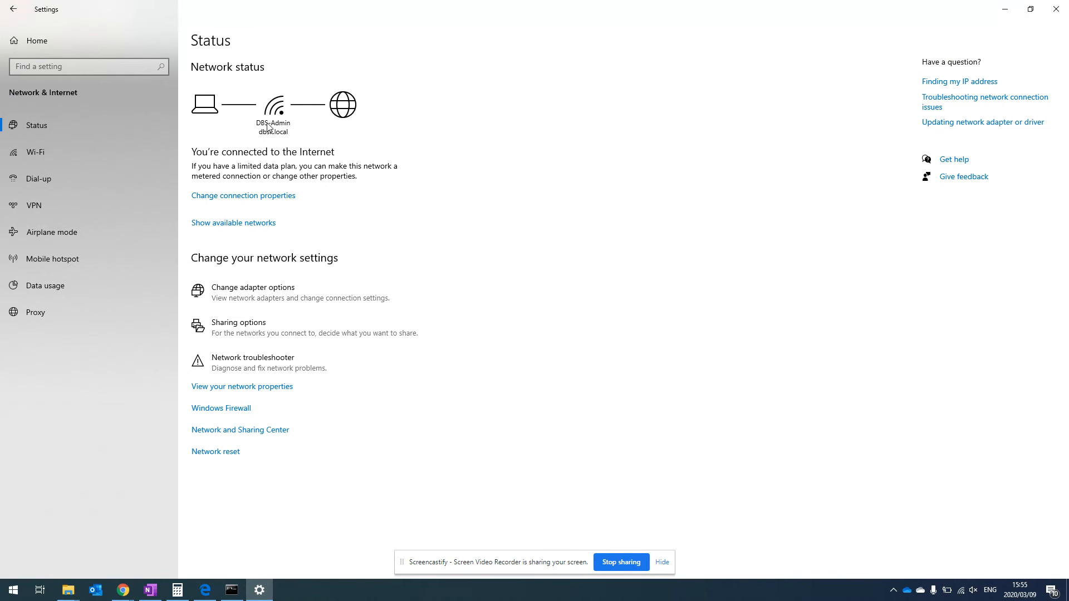
mouse_move(299, 137)
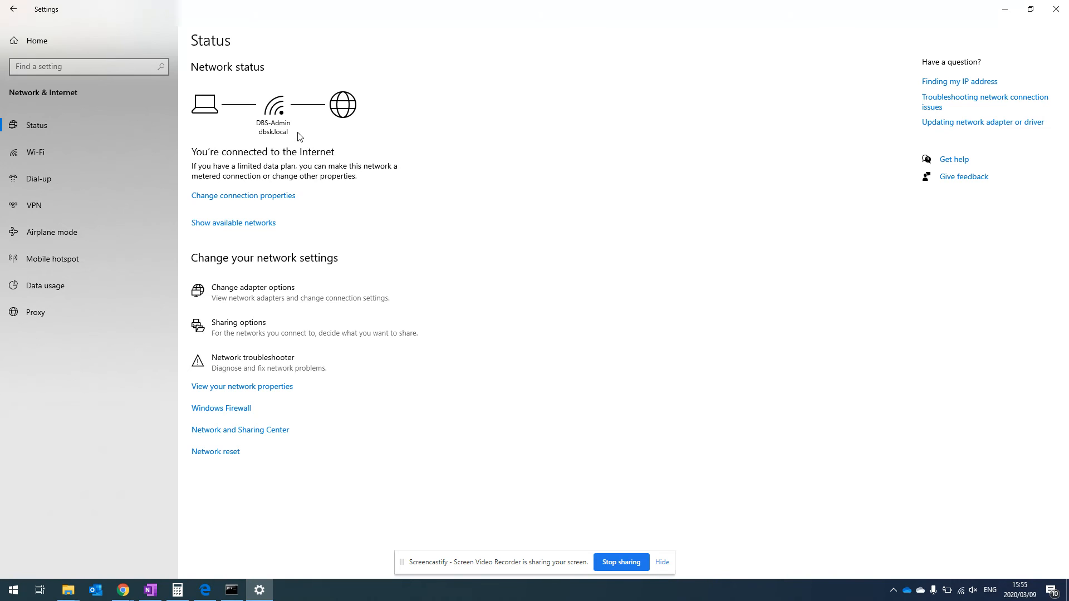
mouse_move(301, 136)
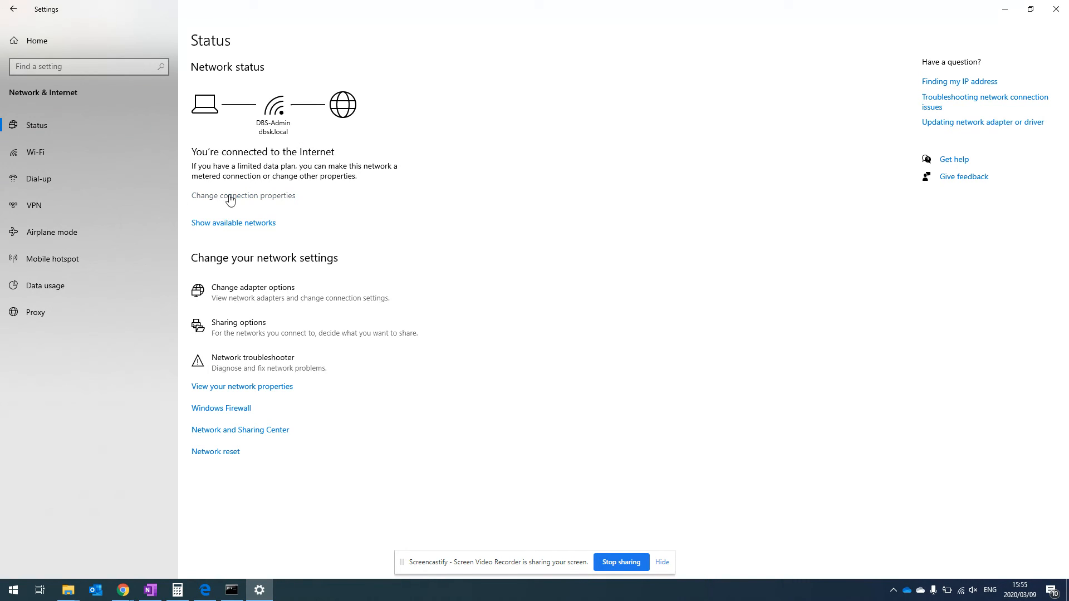
click(242, 196)
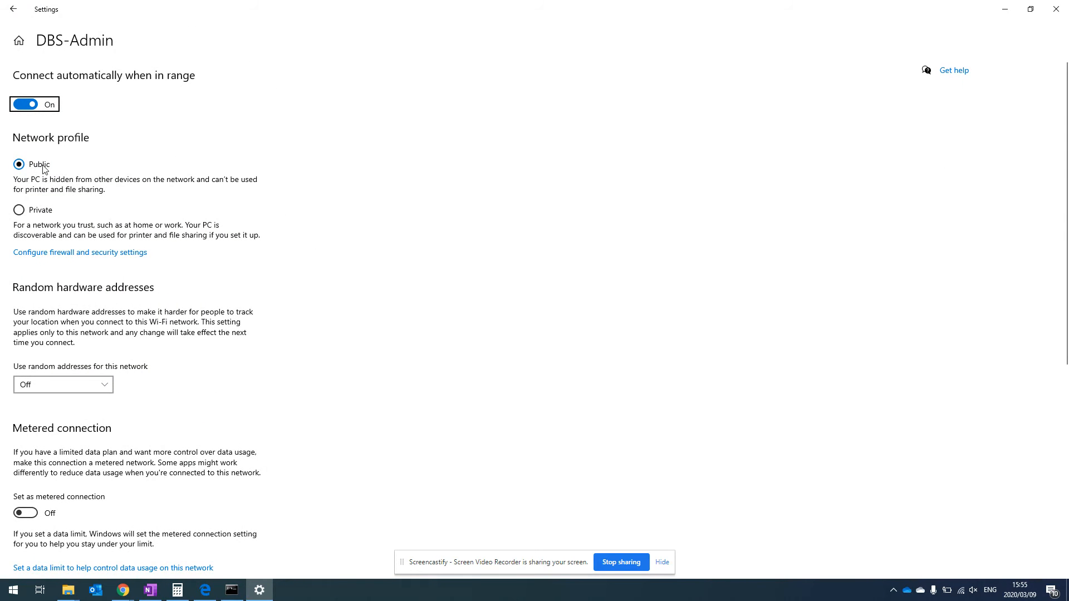
click(18, 210)
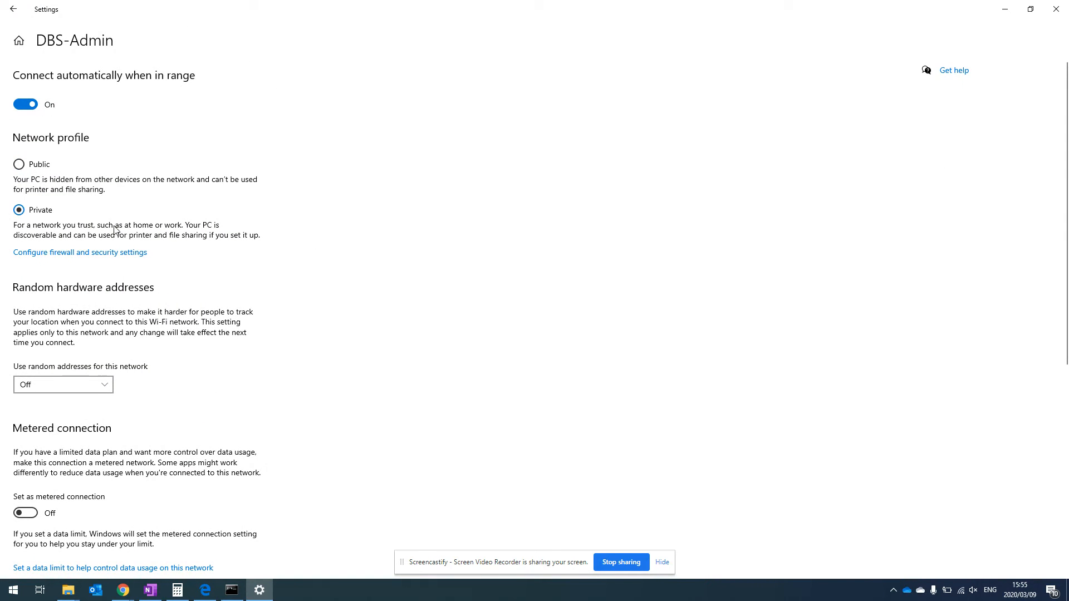
scroll(down, 3)
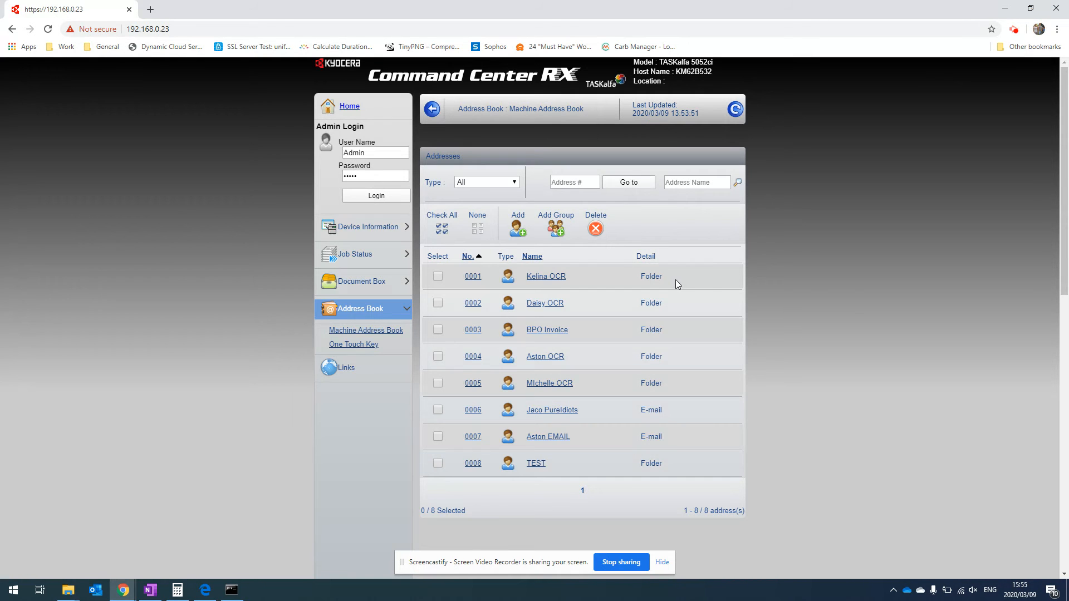
mouse_move(536, 464)
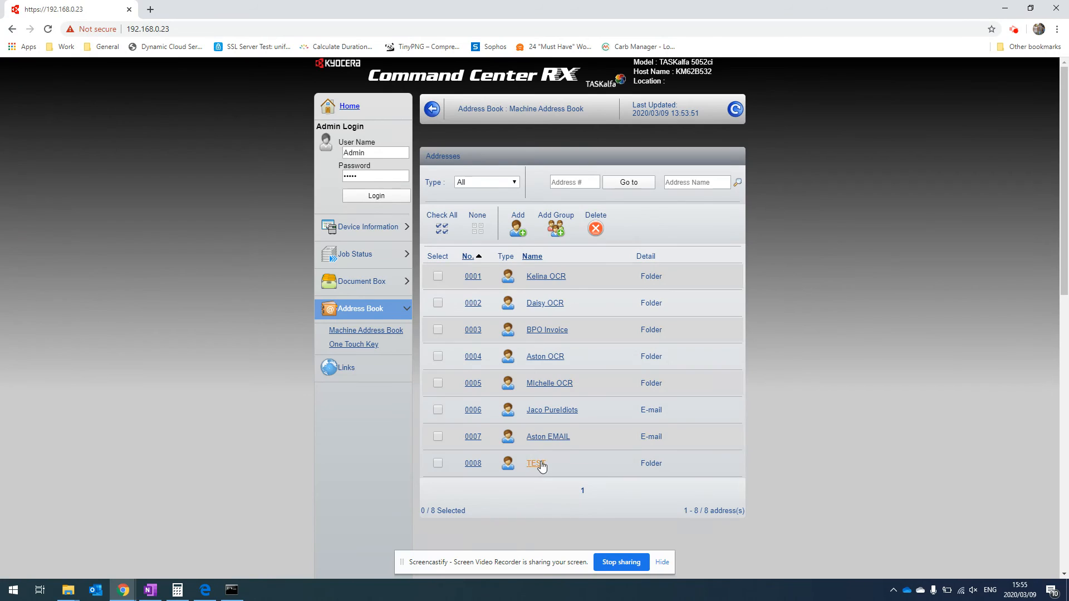
Open the TEST contact (host DellXPS13, path scan) and start its SMB Connection Test.
click(535, 464)
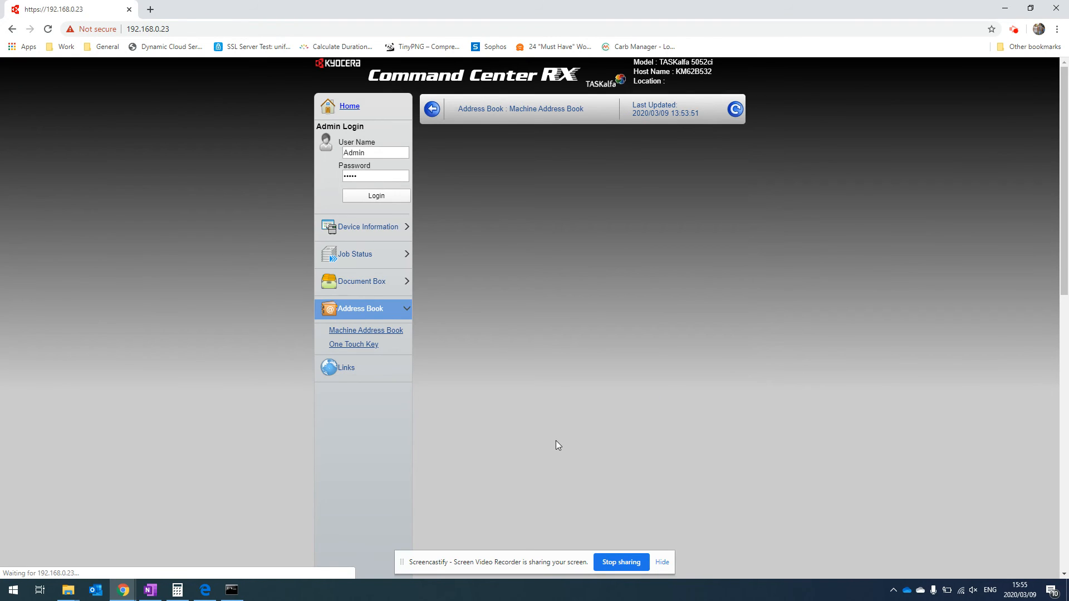
mouse_move(550, 267)
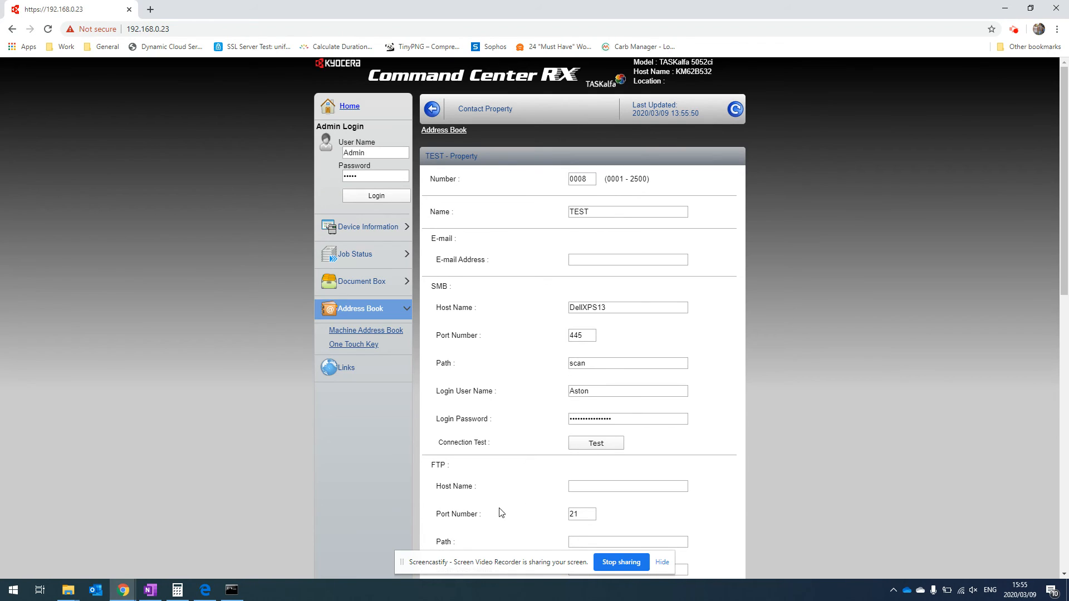
click(595, 443)
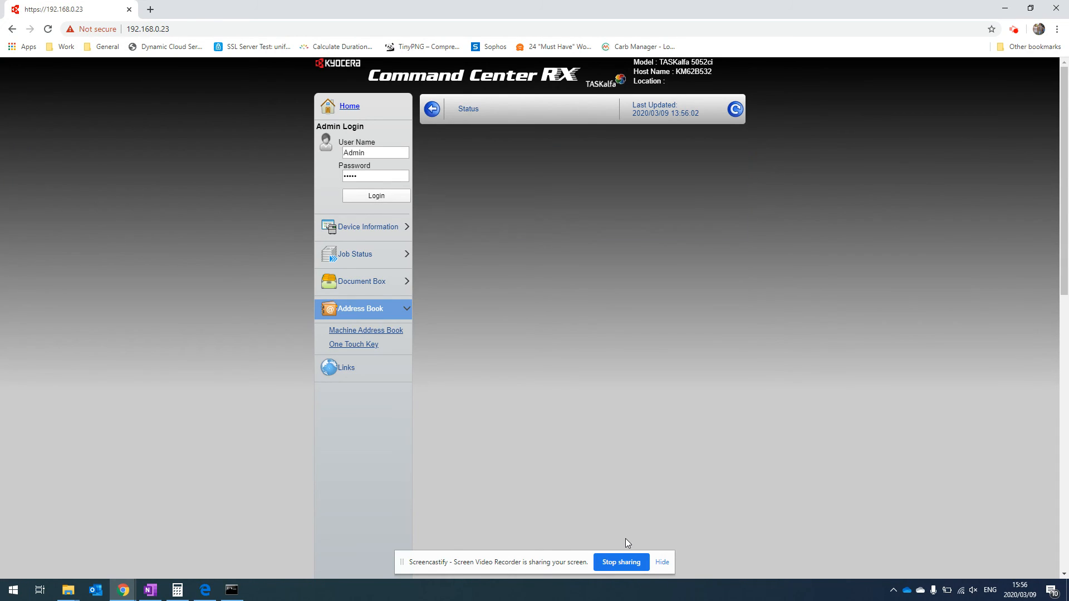
Confirm the SMB connection test for TEST and wait for the result.
click(736, 108)
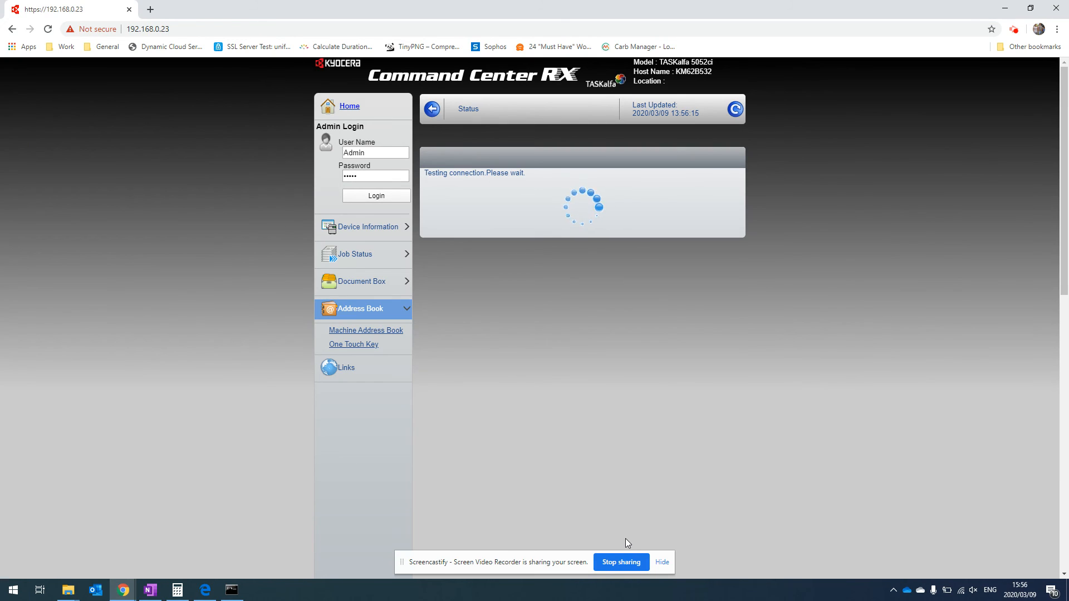
mouse_move(782, 353)
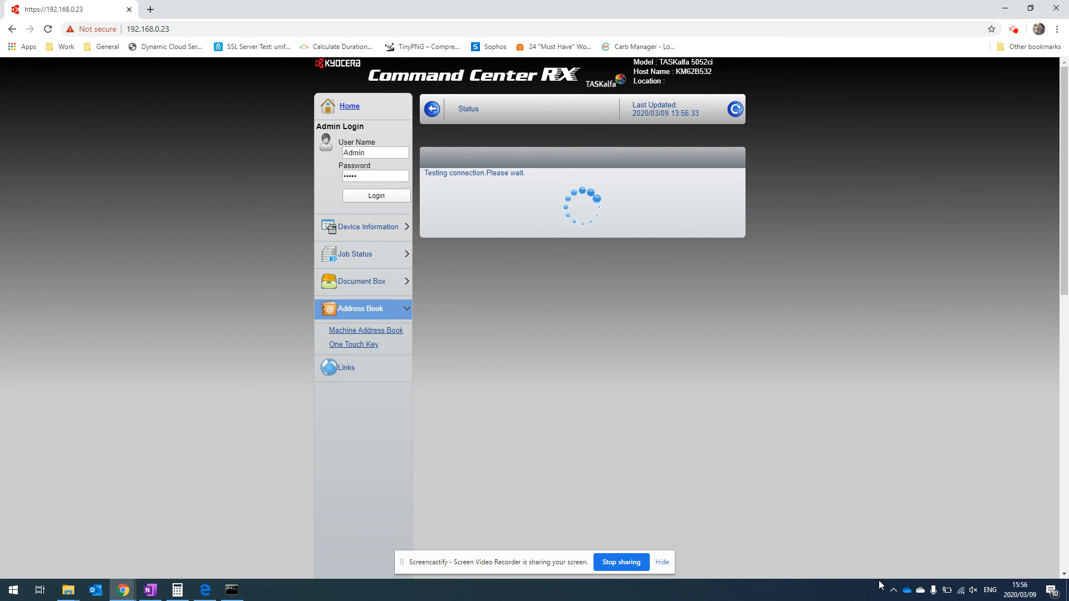
mouse_move(856, 300)
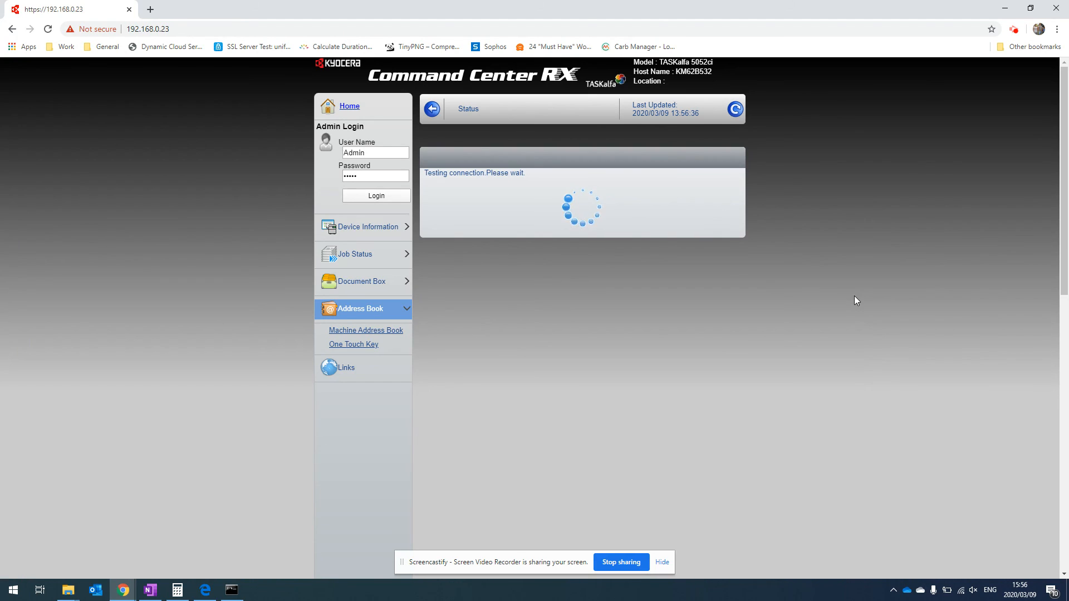